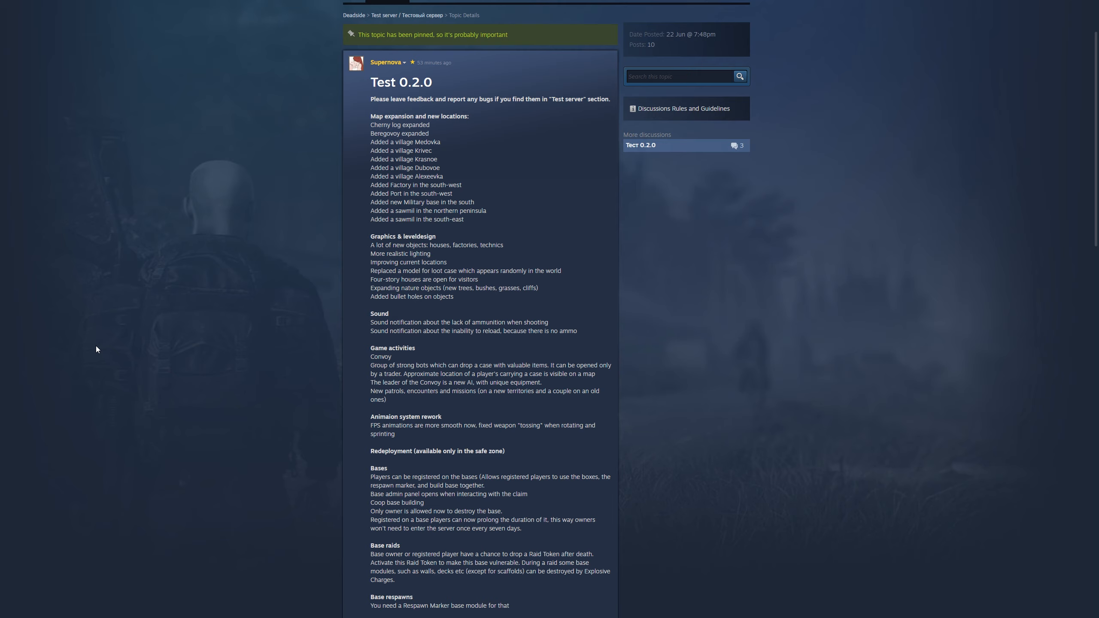
{"action": "mouse_move", "coordinate": [441, 175]}
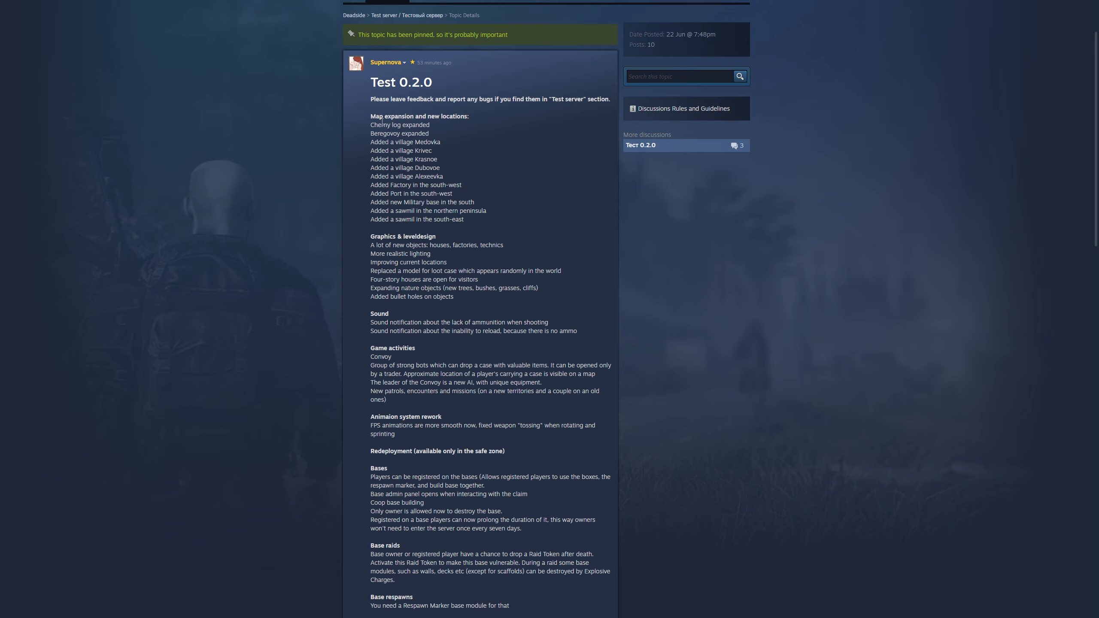
{"action": "mouse_move", "coordinate": [411, 231]}
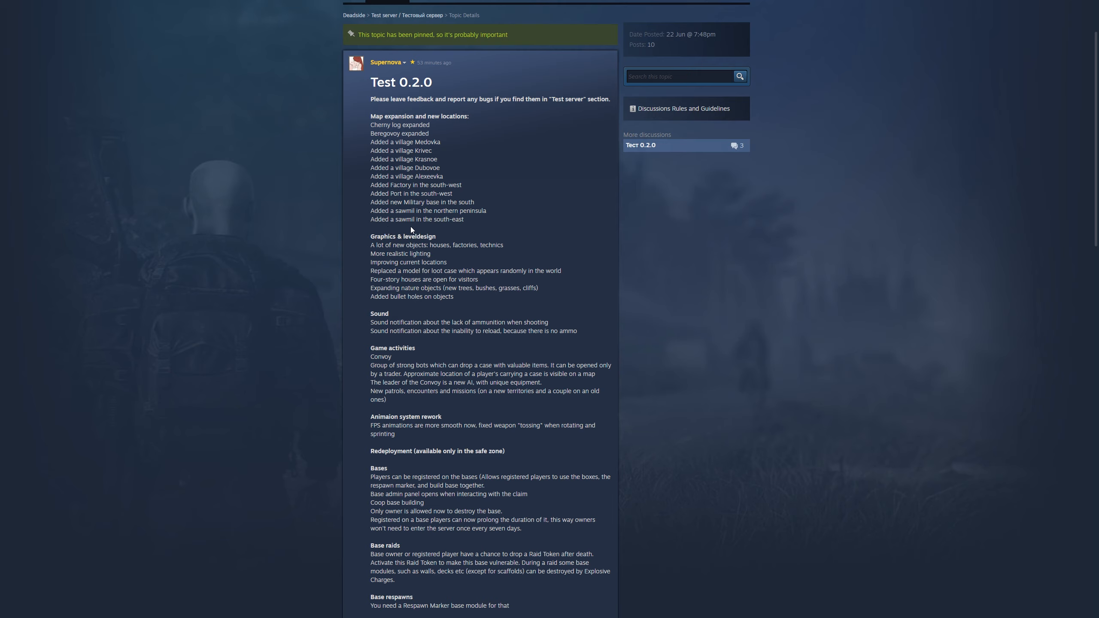
{"action": "mouse_move", "coordinate": [388, 247]}
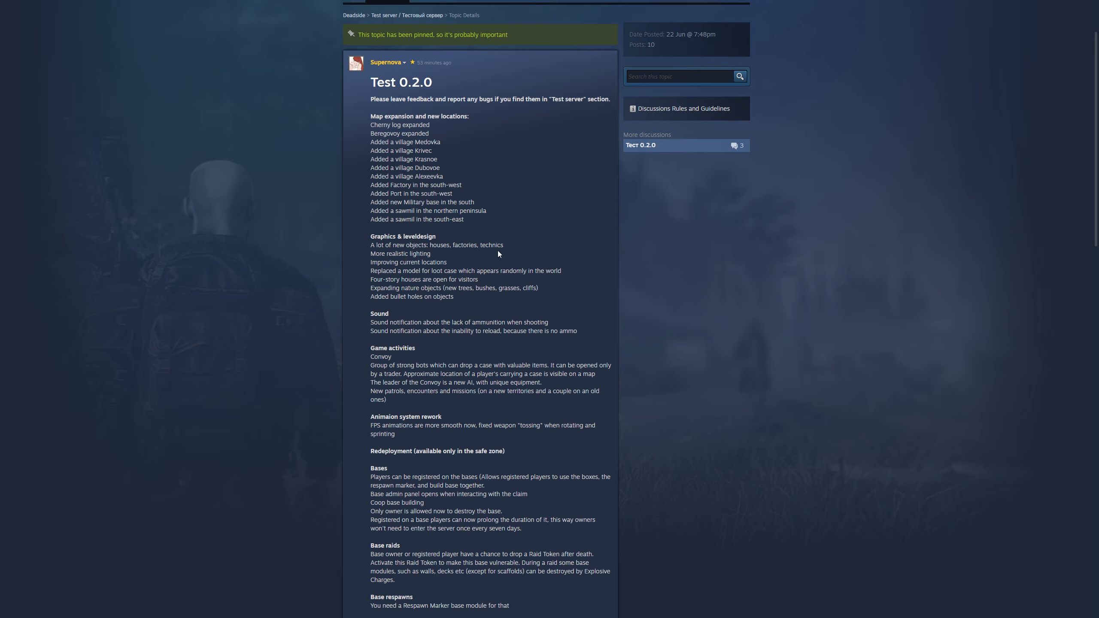
{"action": "mouse_move", "coordinate": [499, 253]}
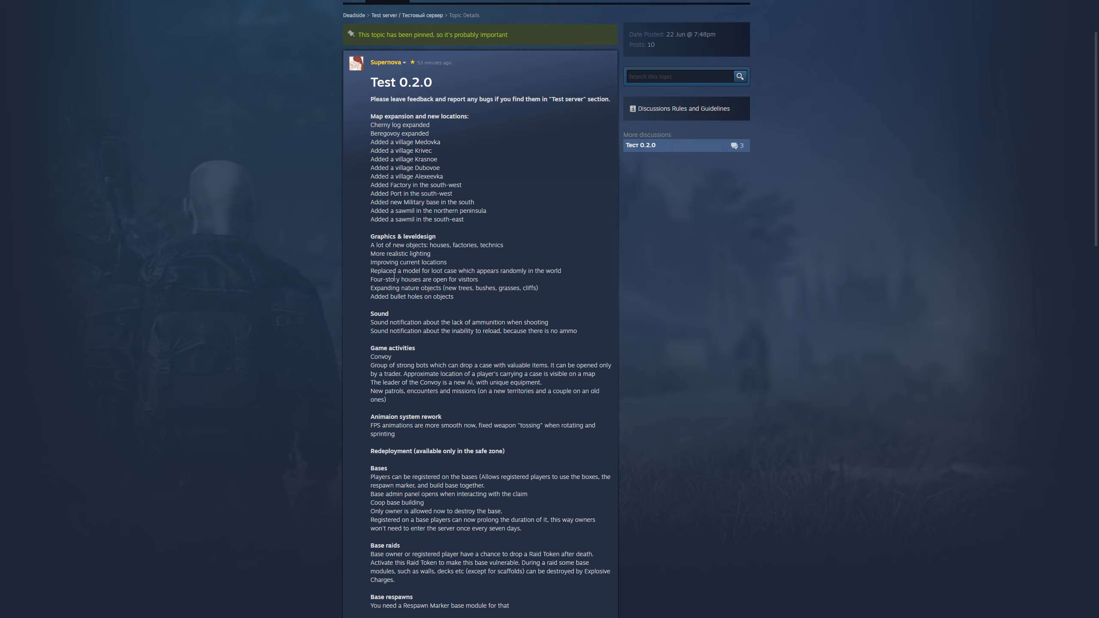
{"action": "mouse_move", "coordinate": [523, 279]}
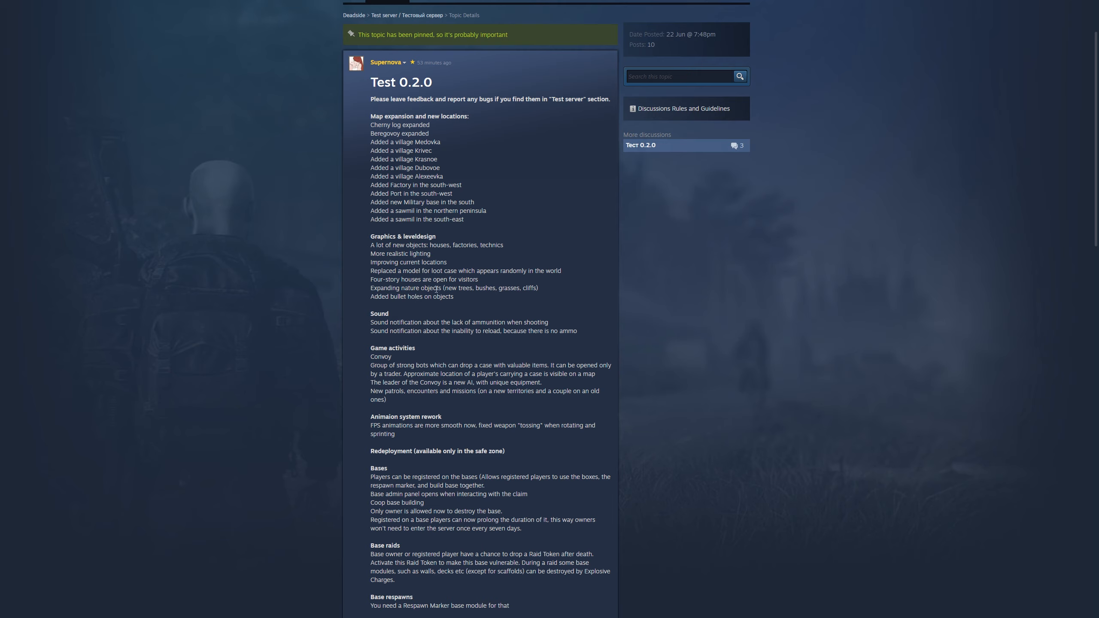
{"action": "mouse_move", "coordinate": [388, 296]}
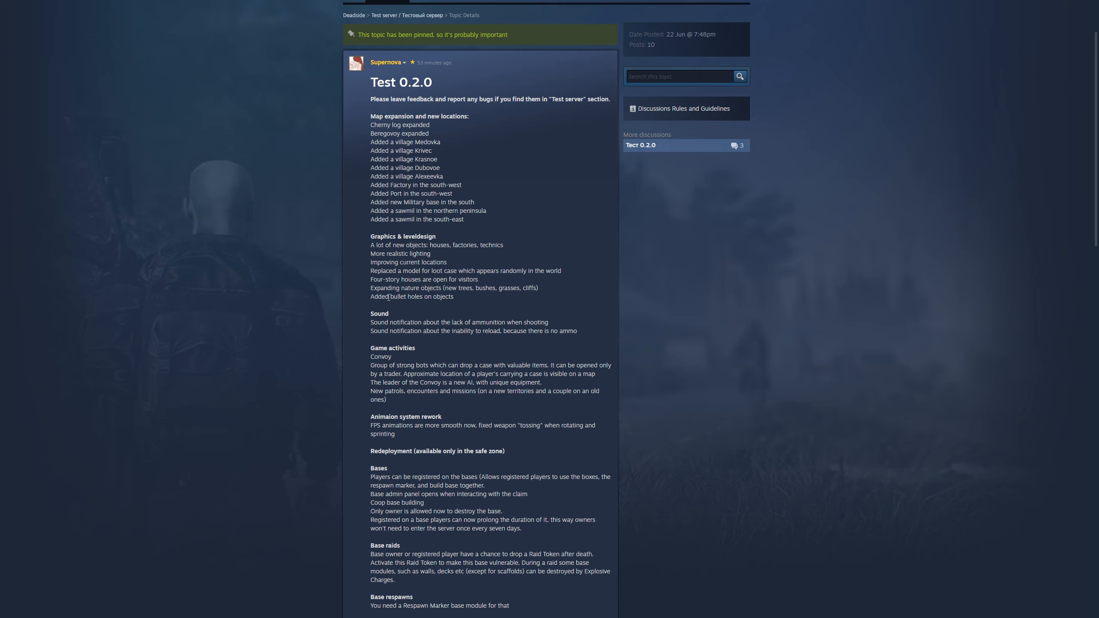
{"action": "mouse_move", "coordinate": [506, 297]}
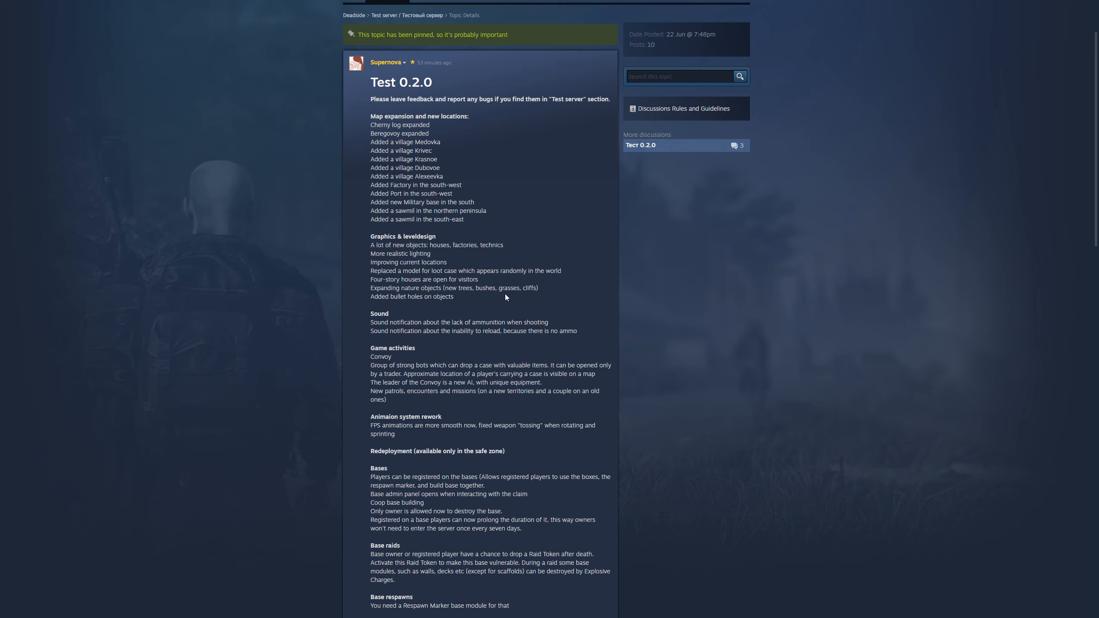
{"action": "mouse_move", "coordinate": [378, 309]}
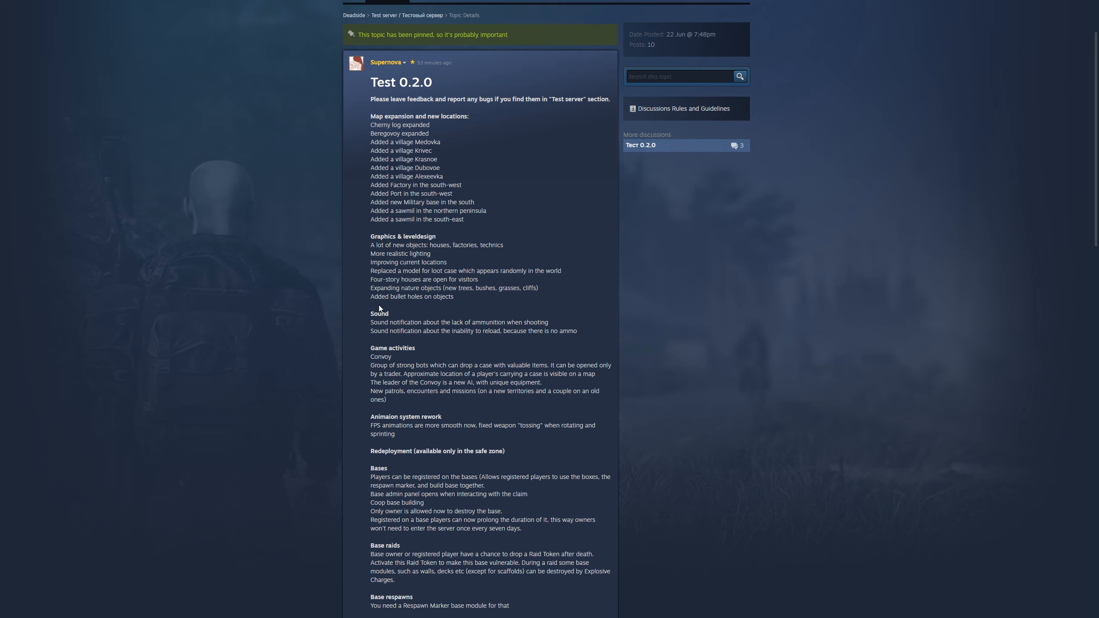
{"action": "mouse_move", "coordinate": [432, 306]}
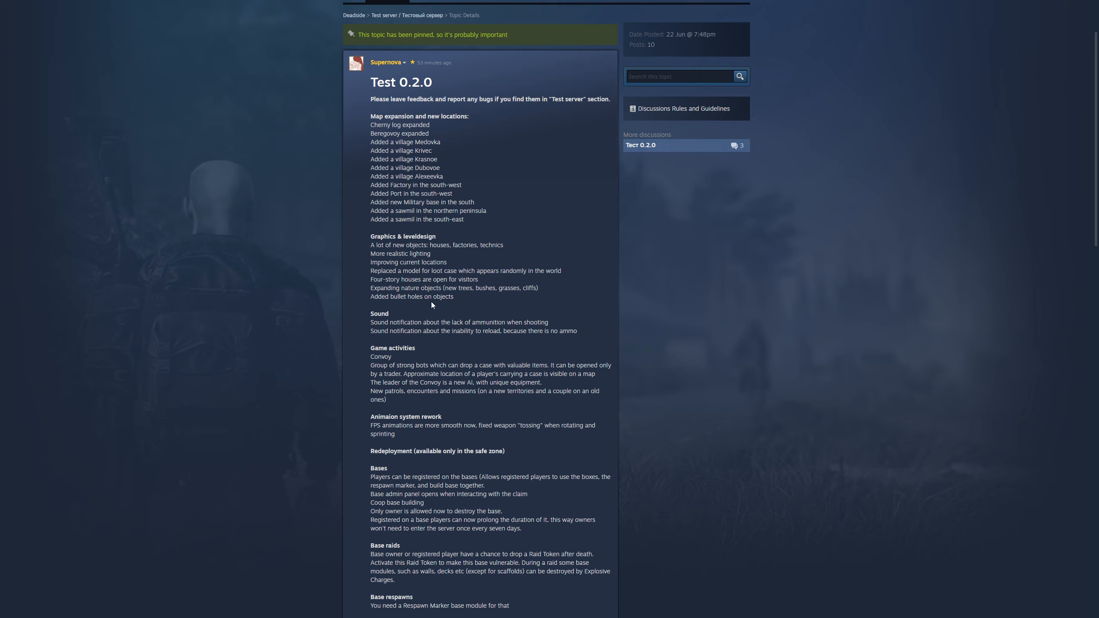
{"action": "mouse_move", "coordinate": [385, 336]}
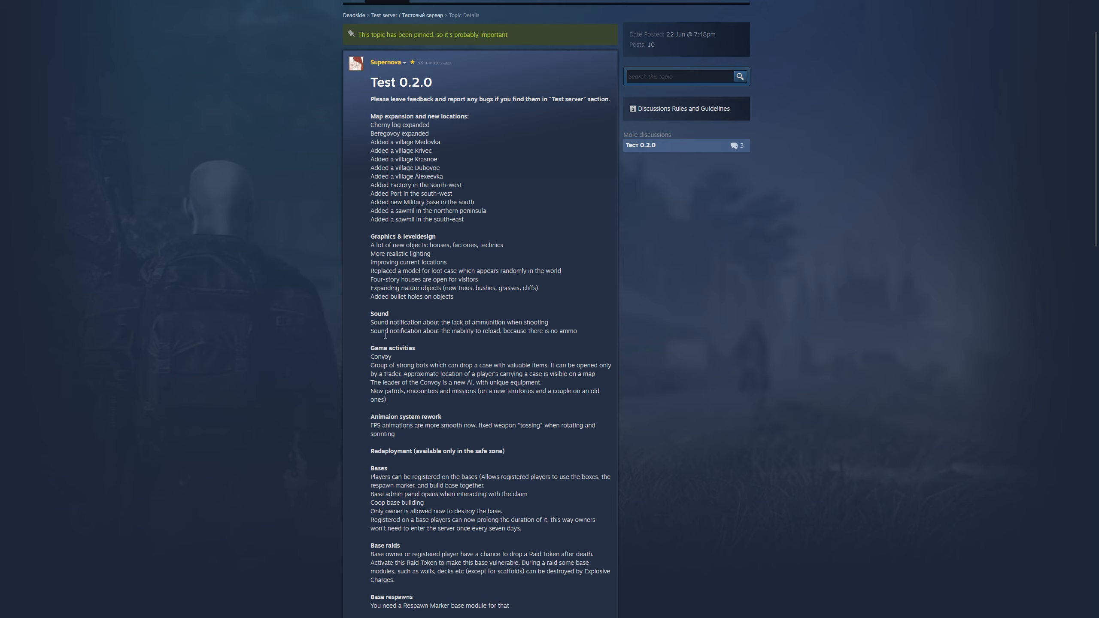
{"action": "mouse_move", "coordinate": [438, 330]}
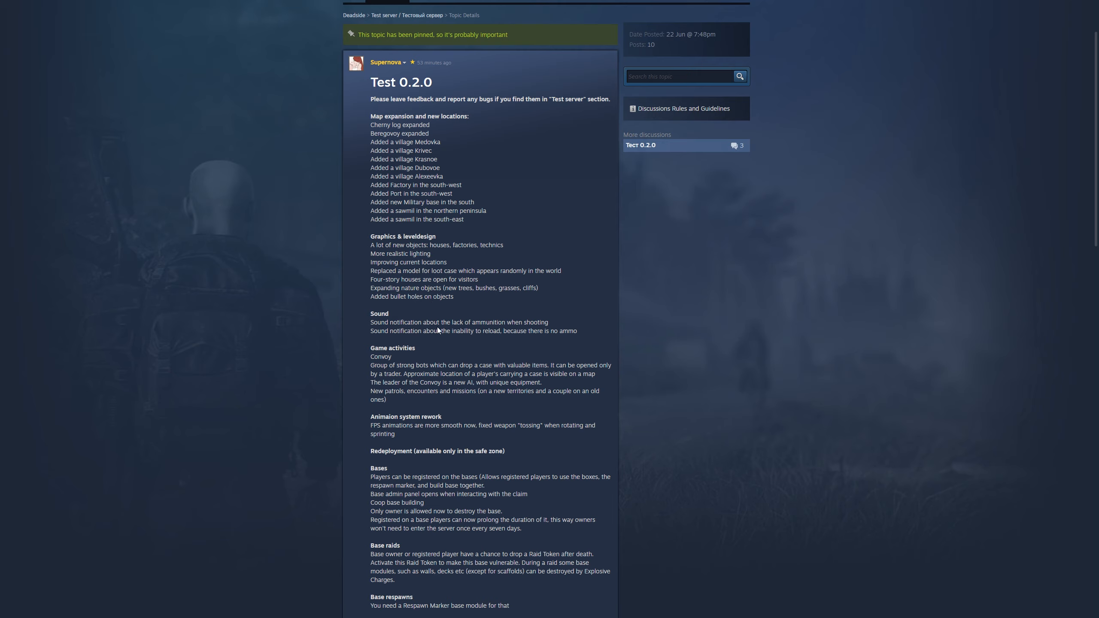
{"action": "mouse_move", "coordinate": [540, 330]}
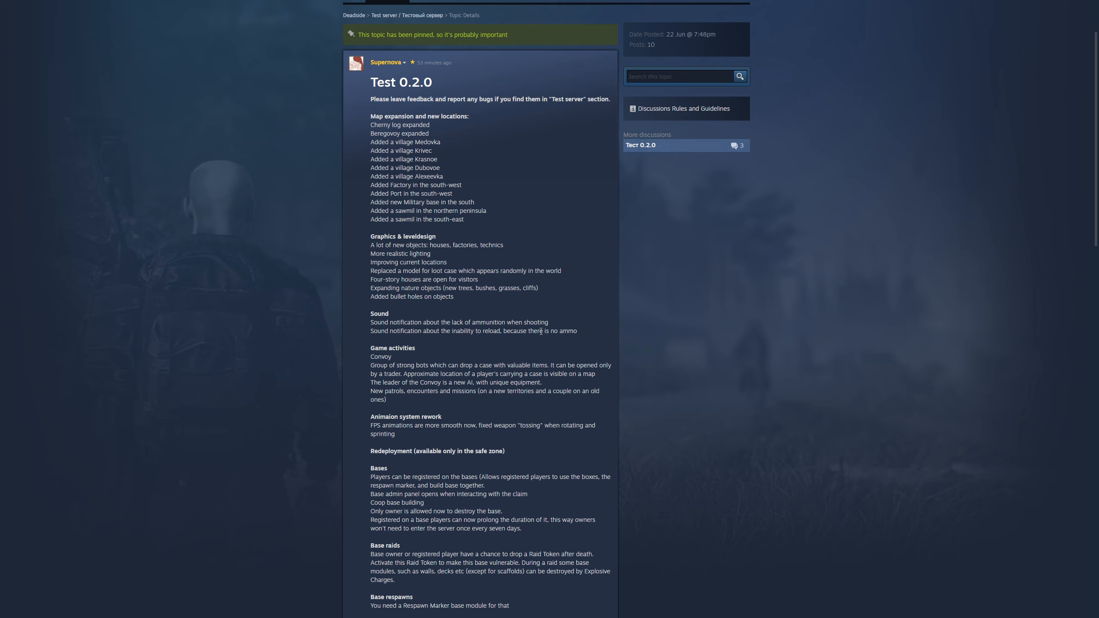
{"action": "mouse_move", "coordinate": [474, 340]}
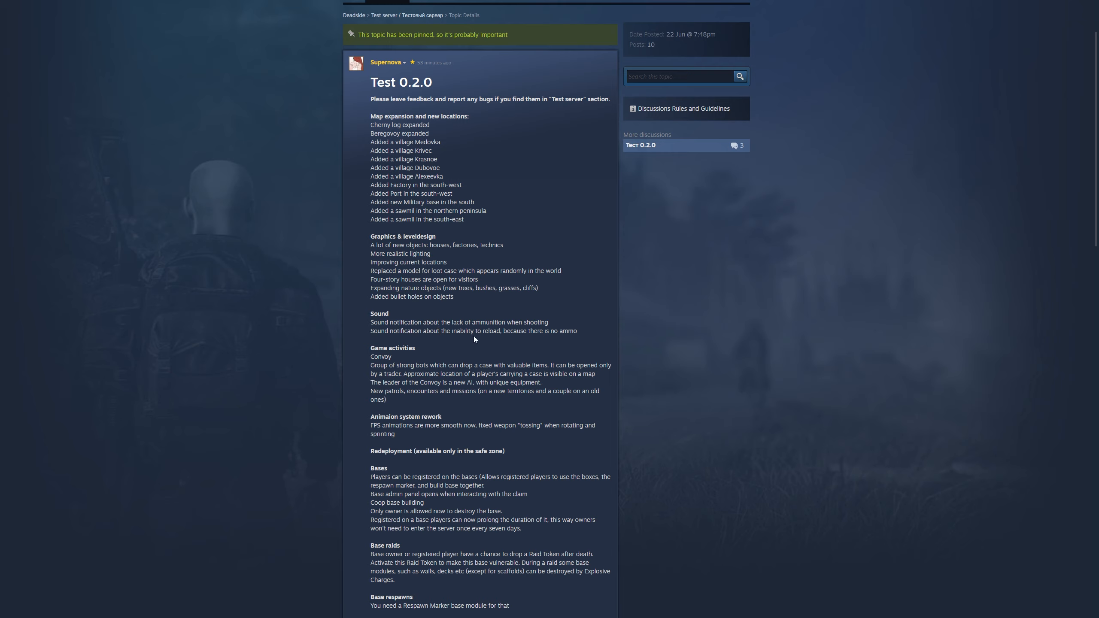
{"action": "mouse_move", "coordinate": [530, 341]}
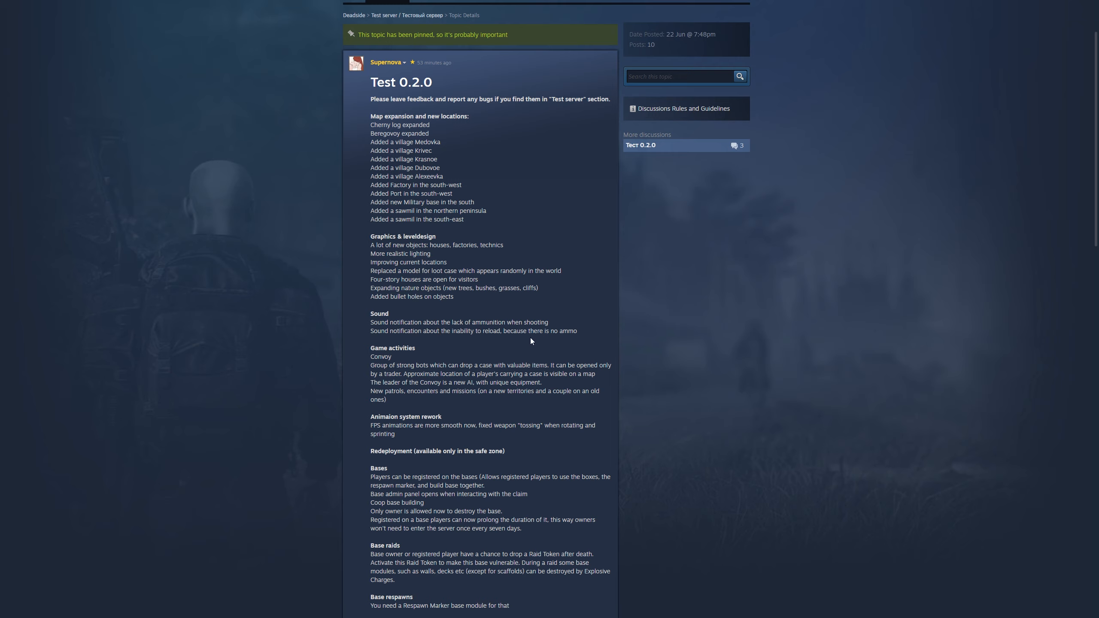
{"action": "mouse_move", "coordinate": [426, 367]}
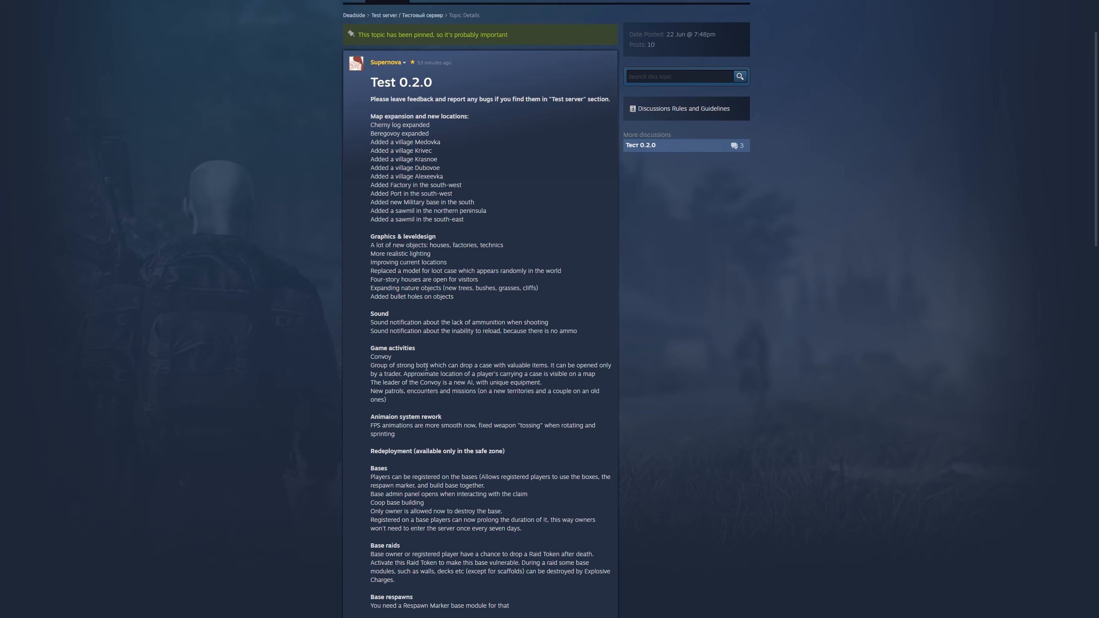
{"action": "mouse_move", "coordinate": [570, 385]}
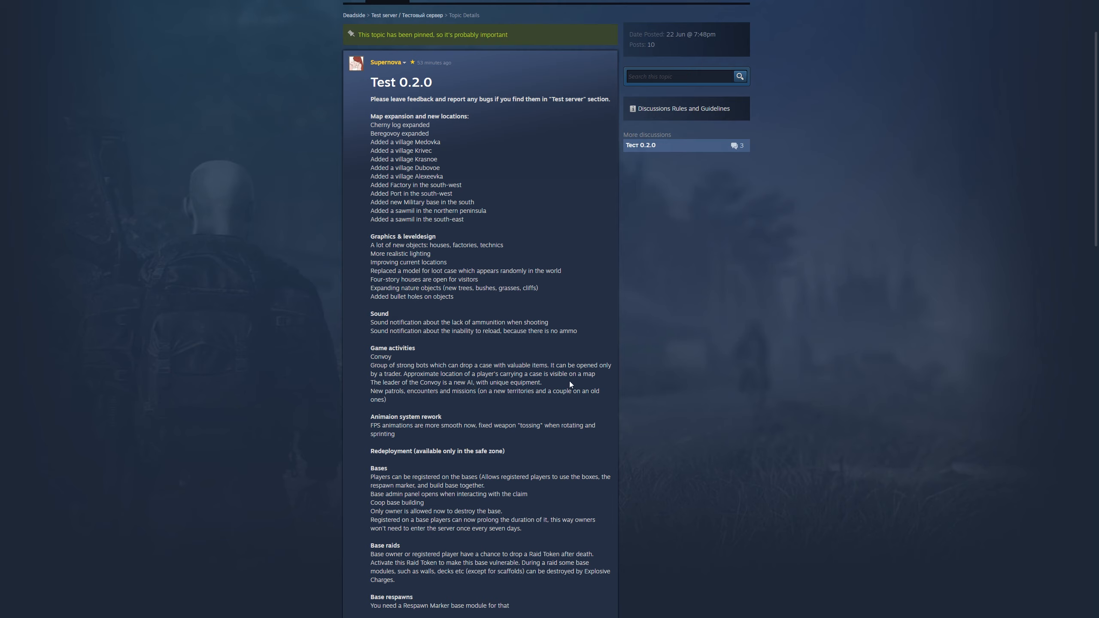
{"action": "mouse_move", "coordinate": [591, 382]}
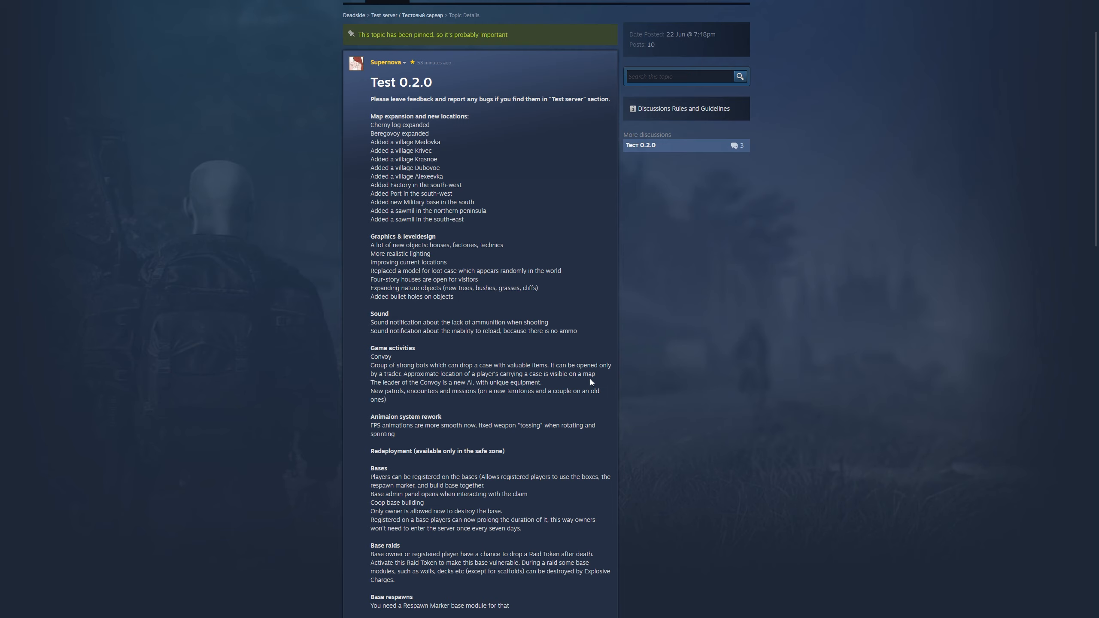
{"action": "mouse_move", "coordinate": [455, 412]}
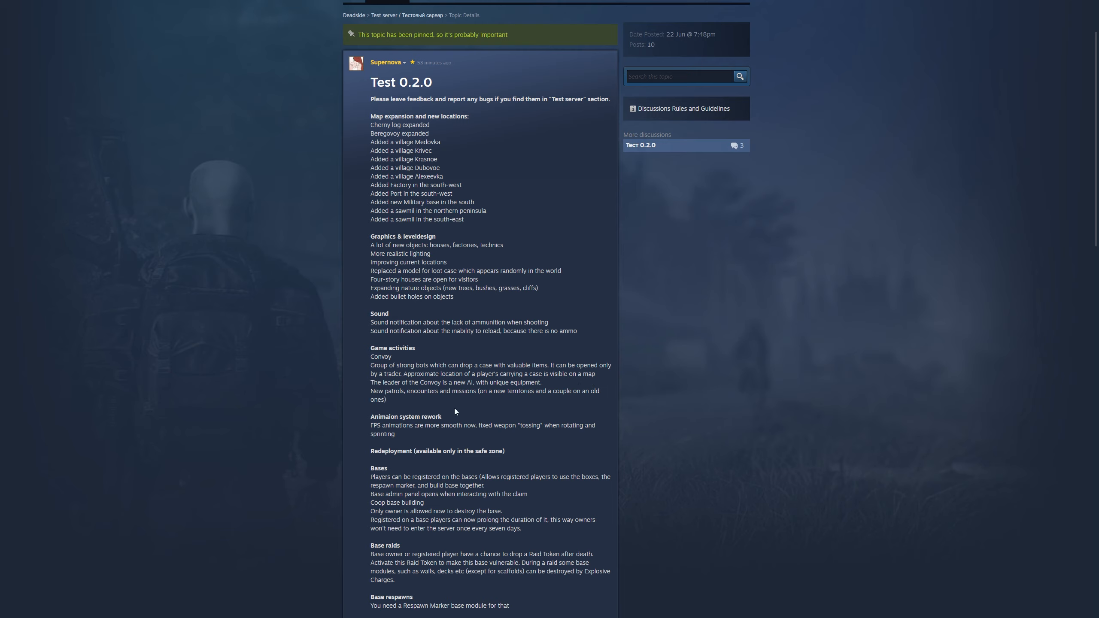
{"action": "mouse_move", "coordinate": [480, 400]}
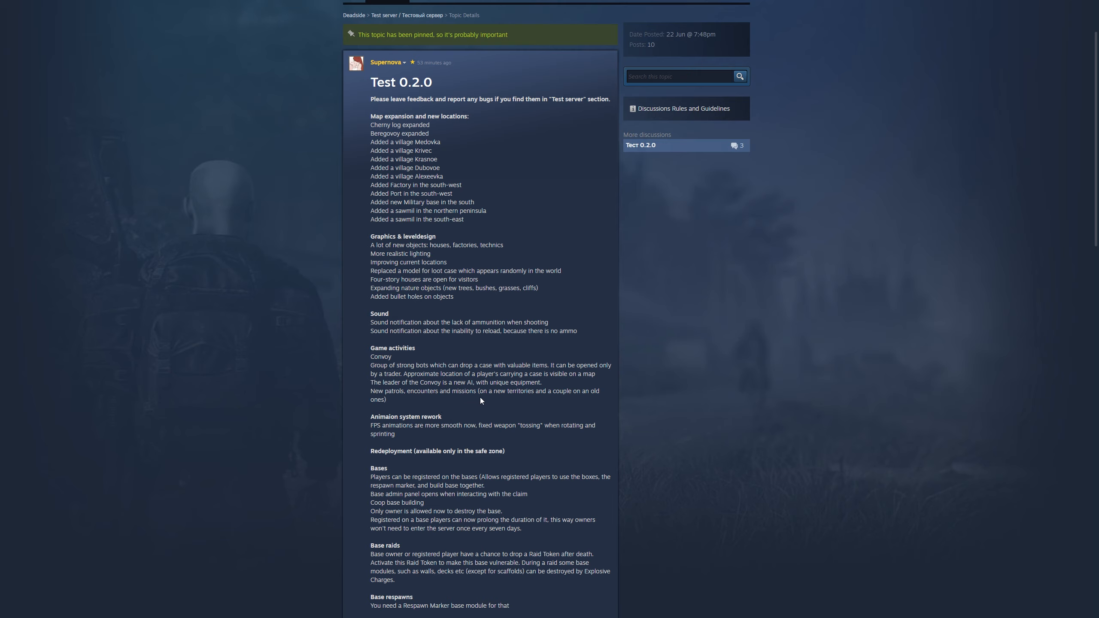
{"action": "mouse_move", "coordinate": [435, 402]}
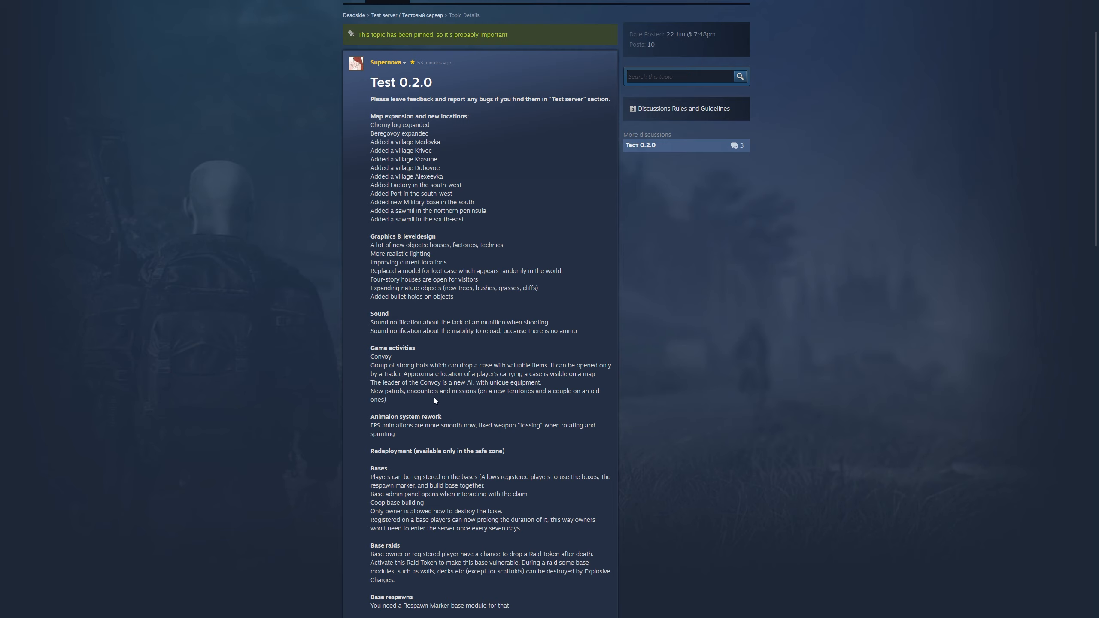
{"action": "mouse_move", "coordinate": [474, 402]}
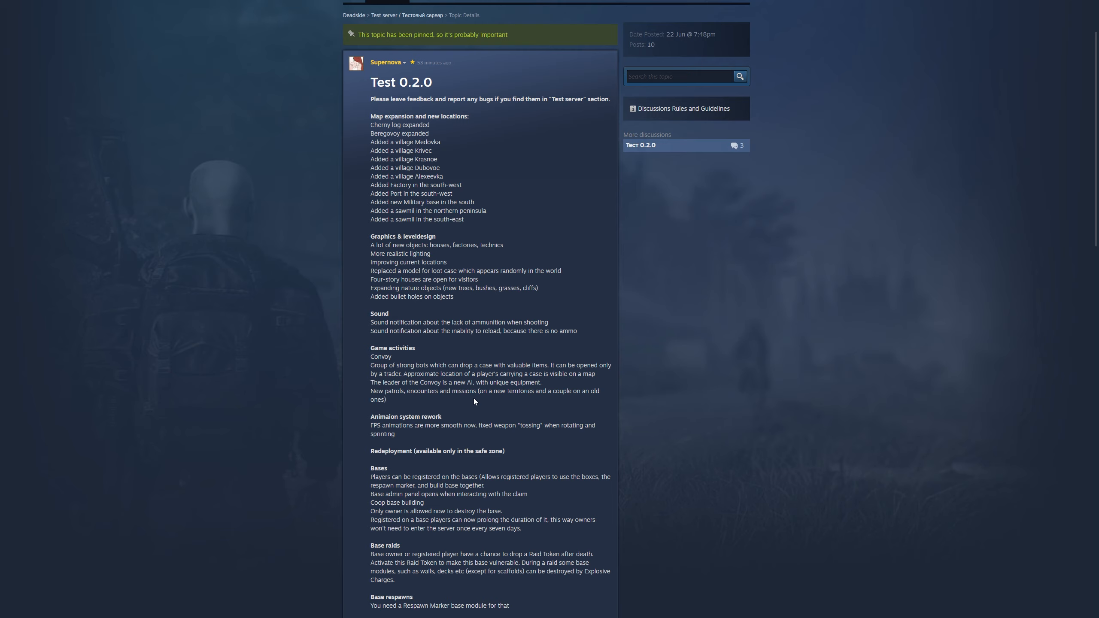
{"action": "mouse_move", "coordinate": [430, 409]}
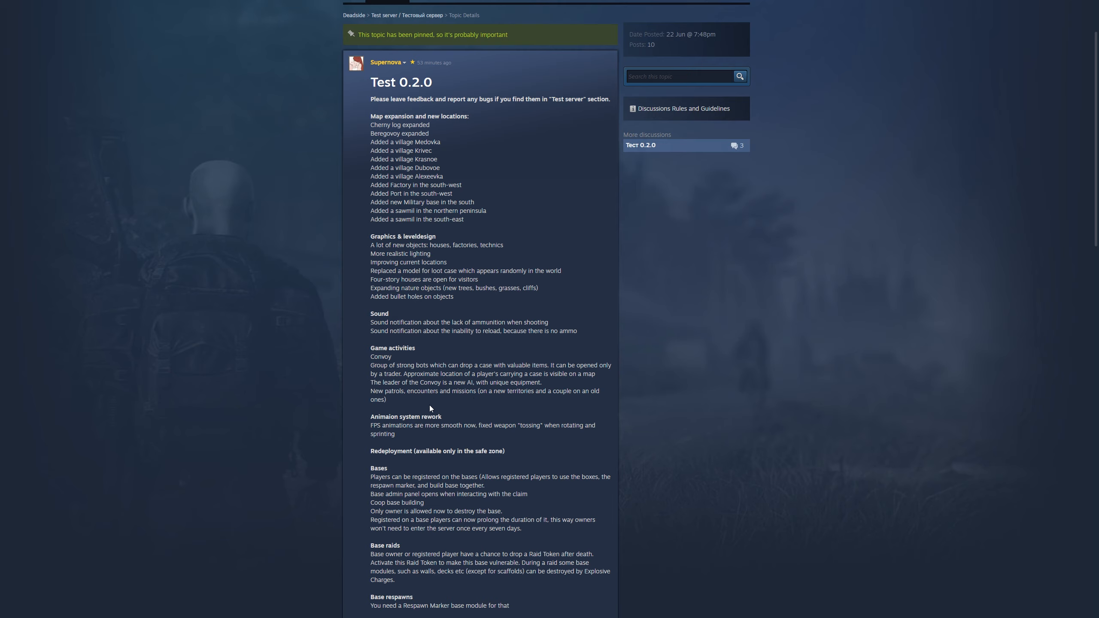
{"action": "mouse_move", "coordinate": [447, 398]}
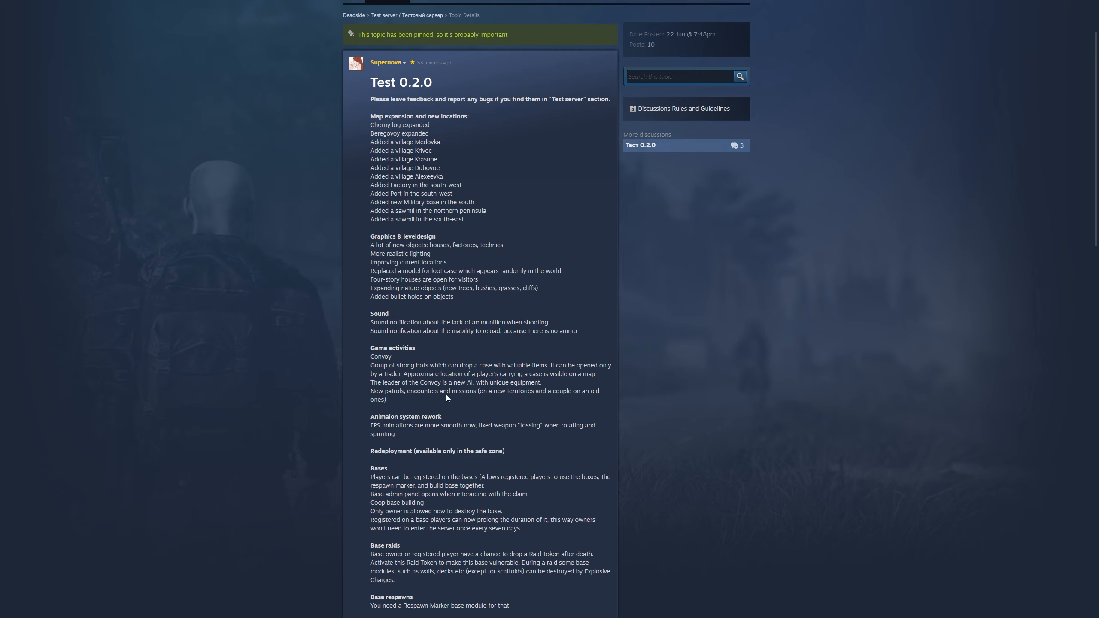
{"action": "mouse_move", "coordinate": [431, 404]}
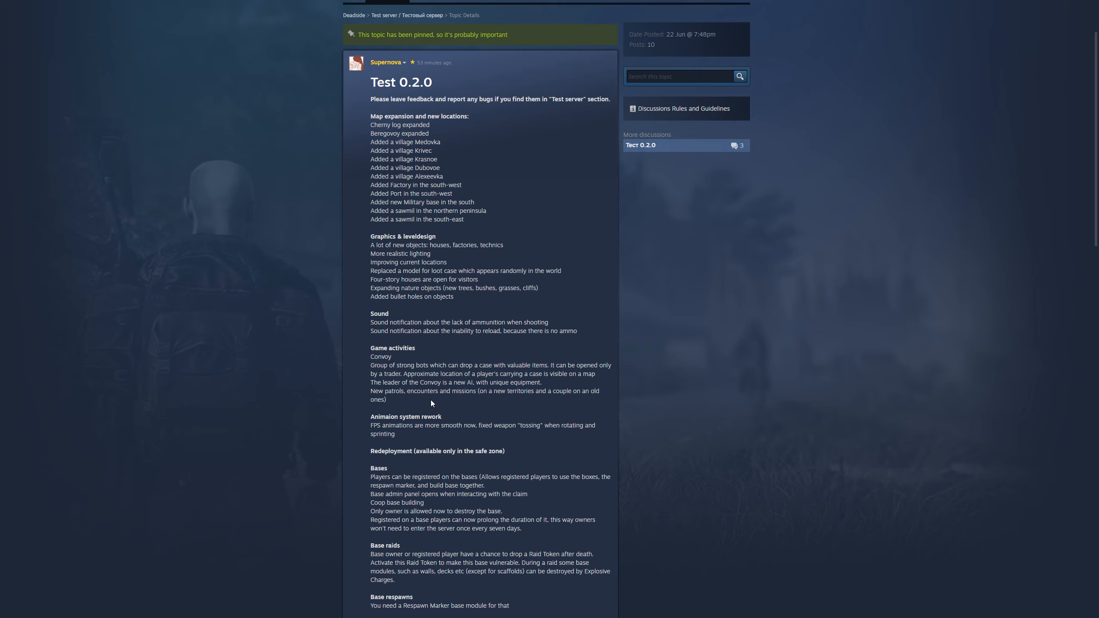
{"action": "mouse_move", "coordinate": [456, 403]}
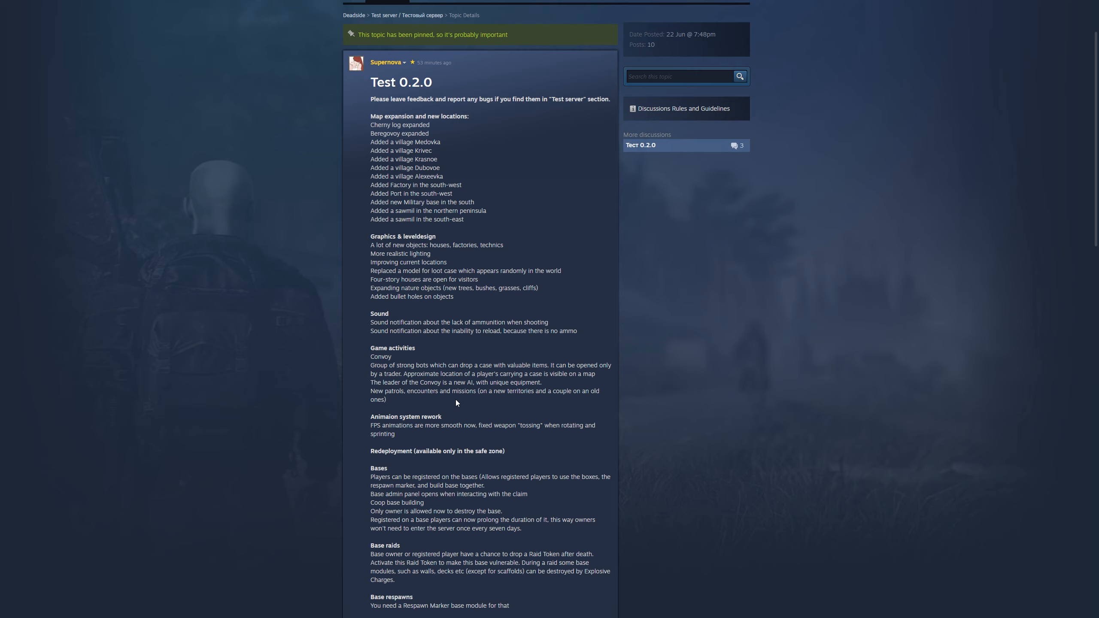
{"action": "mouse_move", "coordinate": [492, 400]}
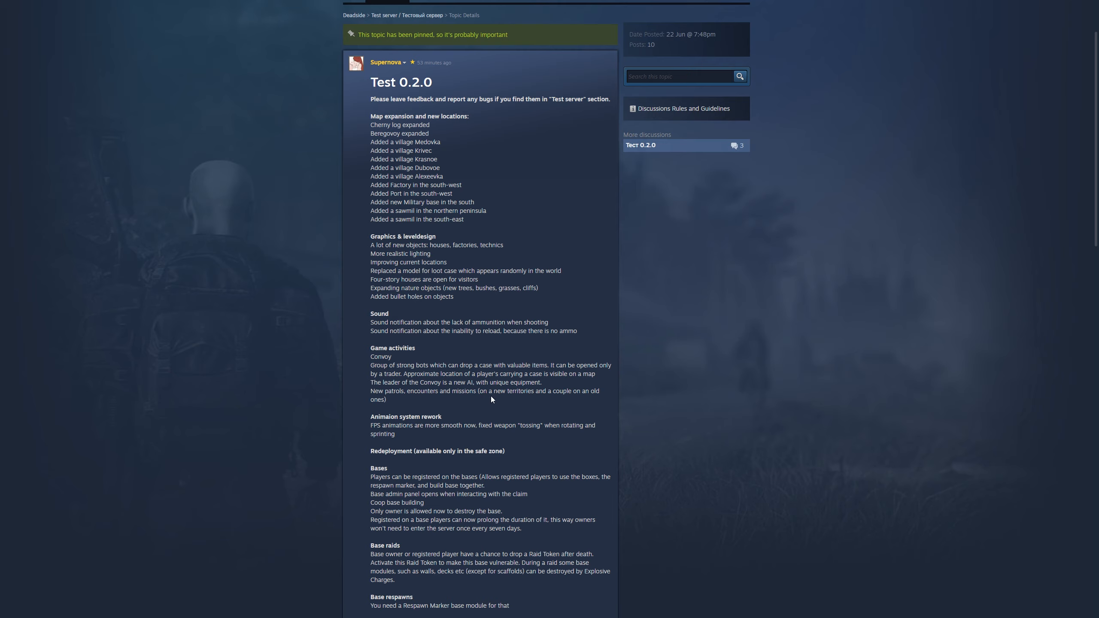
{"action": "mouse_move", "coordinate": [496, 402]}
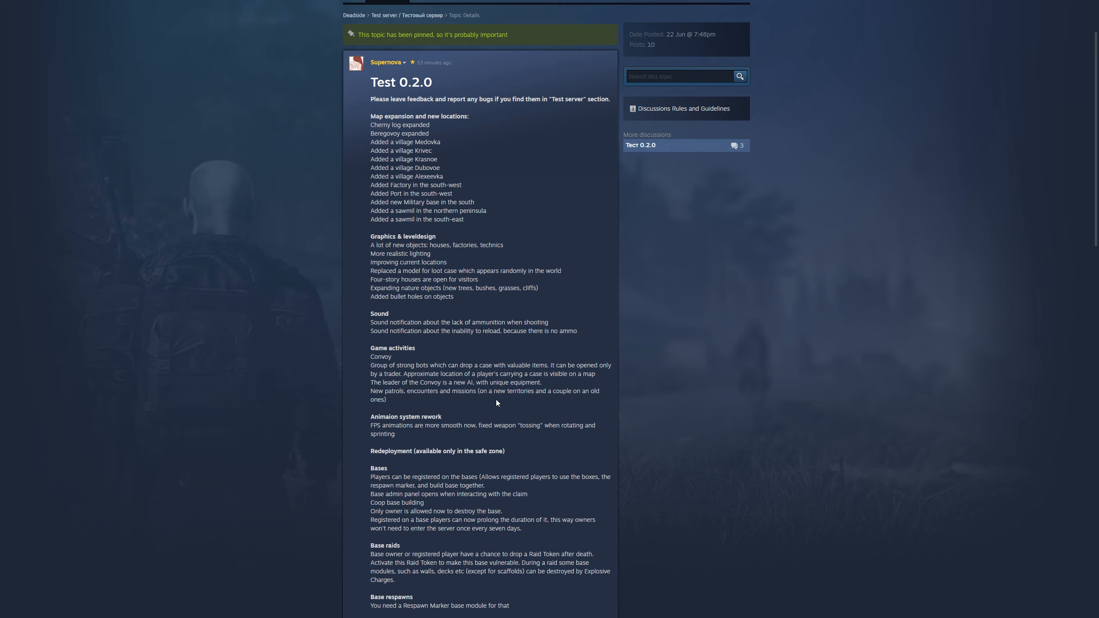
{"action": "mouse_move", "coordinate": [506, 408]}
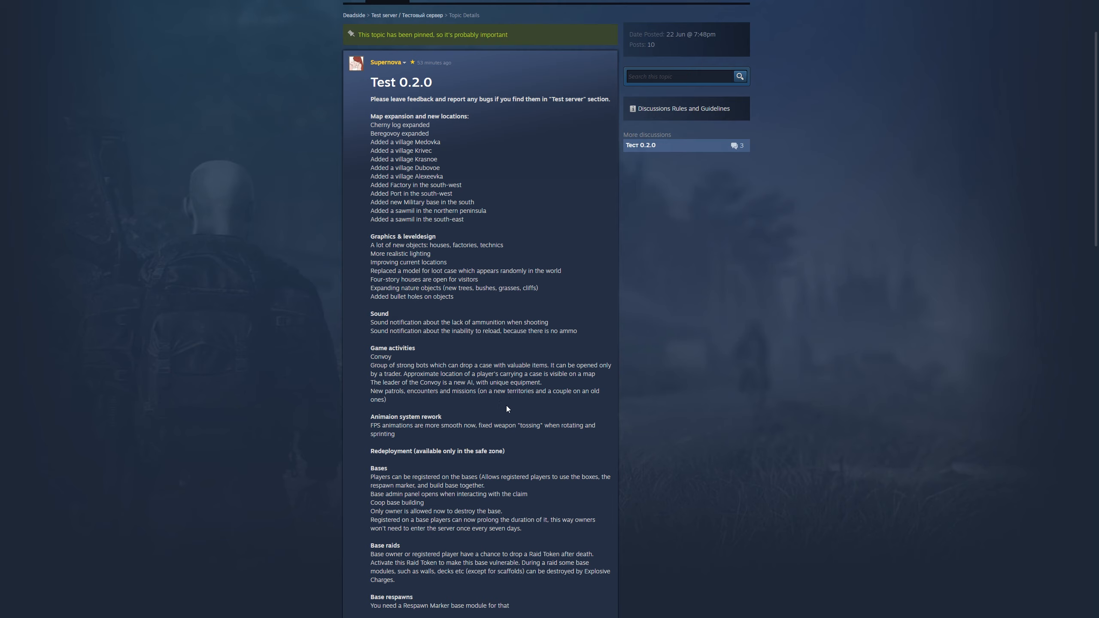
{"action": "mouse_move", "coordinate": [517, 414]}
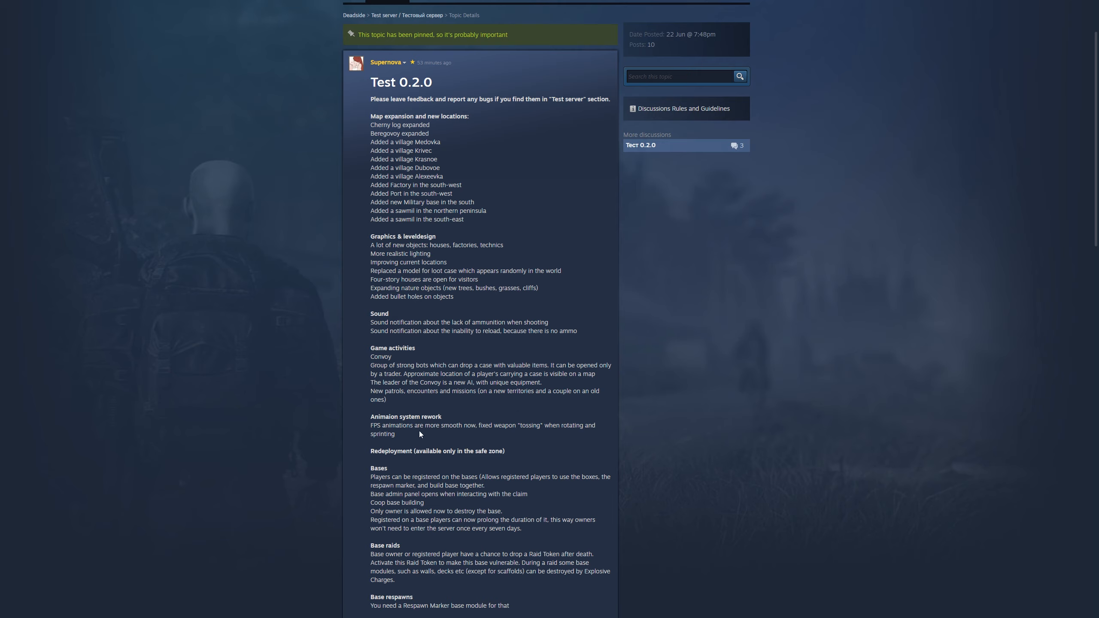
{"action": "mouse_move", "coordinate": [379, 436]}
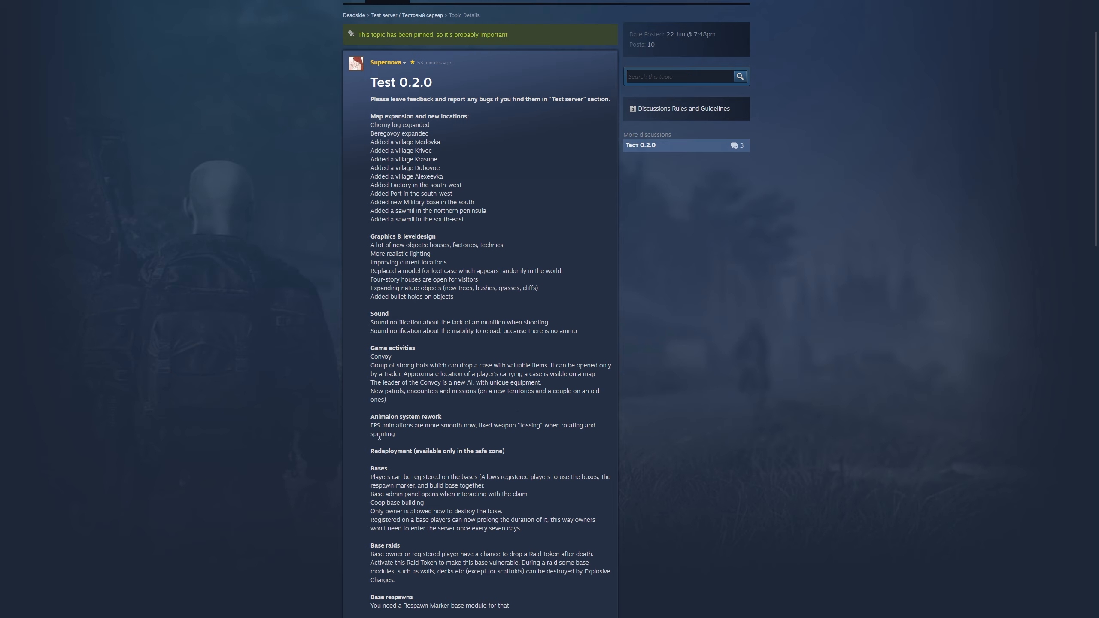
{"action": "mouse_move", "coordinate": [440, 435]}
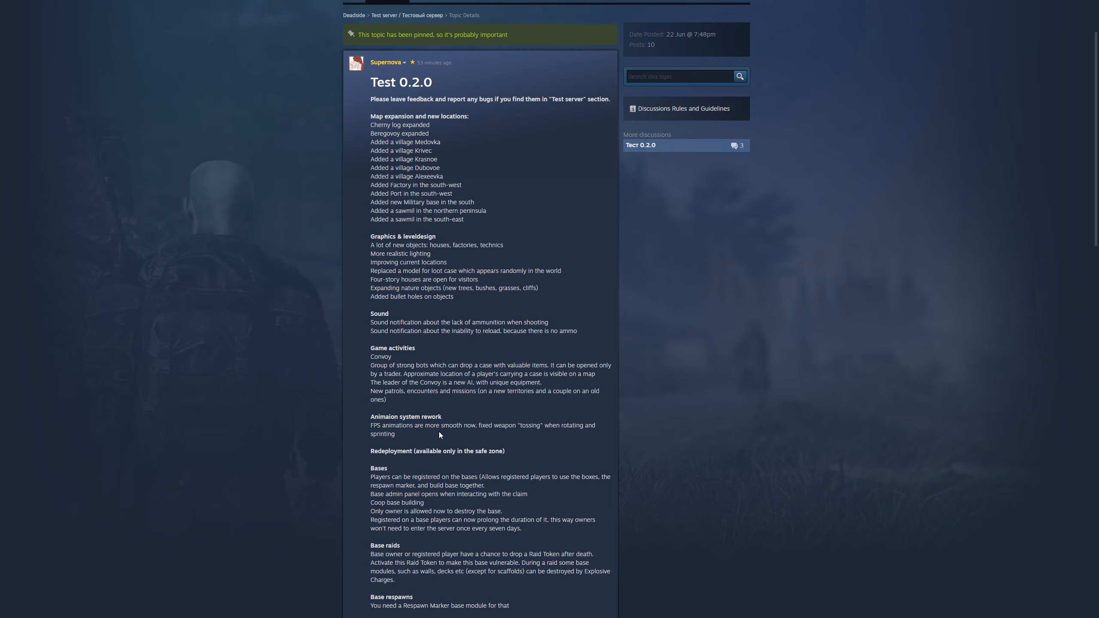
{"action": "mouse_move", "coordinate": [548, 434]}
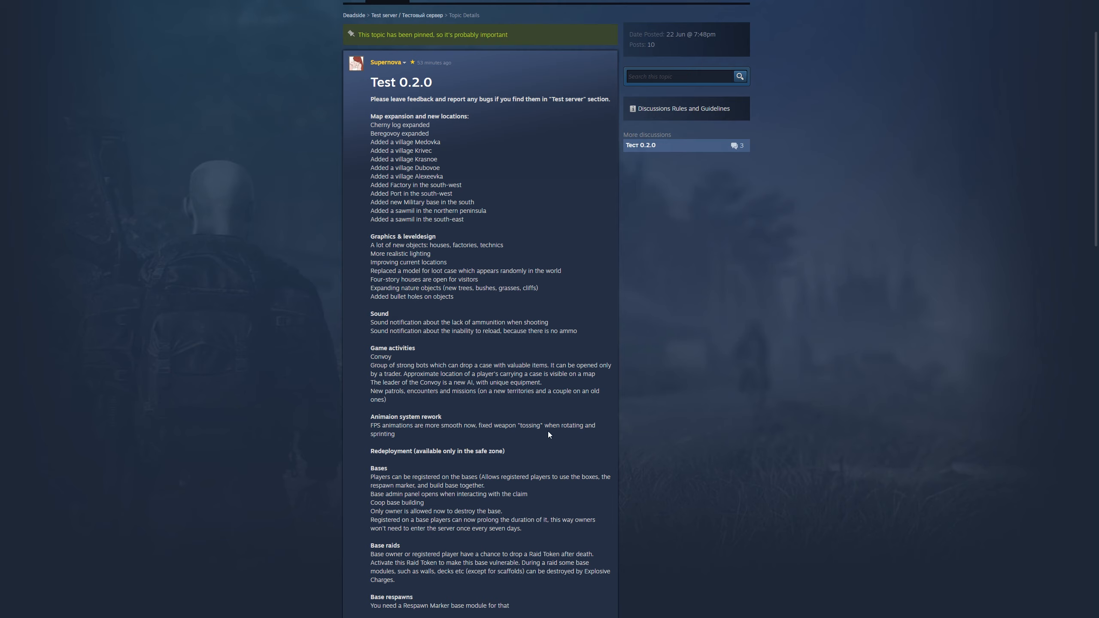
{"action": "mouse_move", "coordinate": [393, 444]}
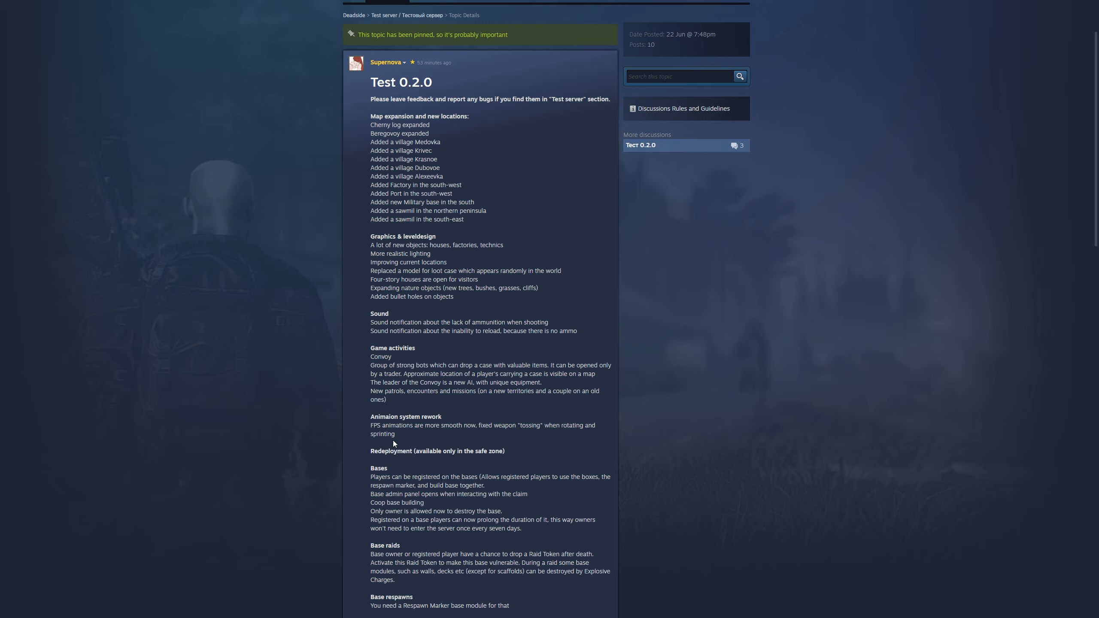
{"action": "scroll", "scroll_direction": "down", "scroll_amount": 3}
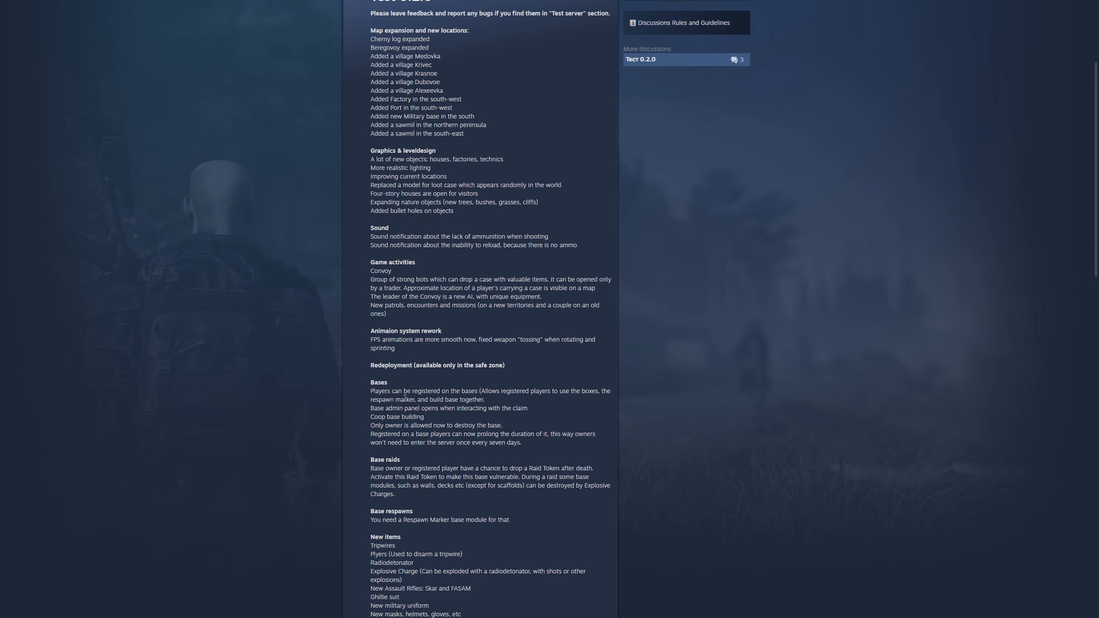
{"action": "mouse_move", "coordinate": [456, 376]}
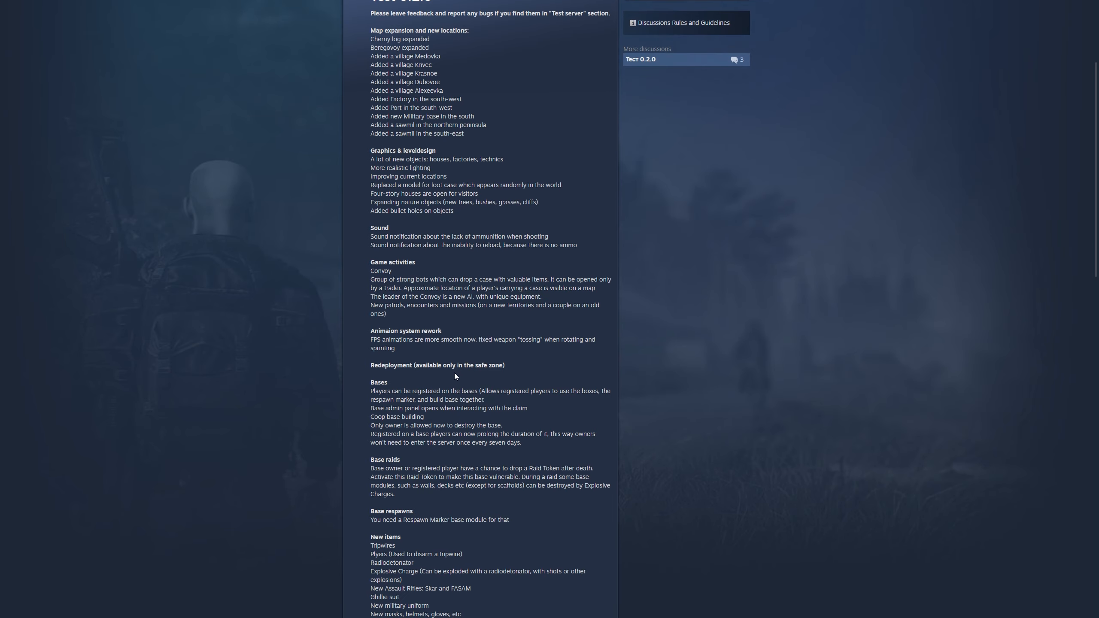
{"action": "mouse_move", "coordinate": [493, 377]}
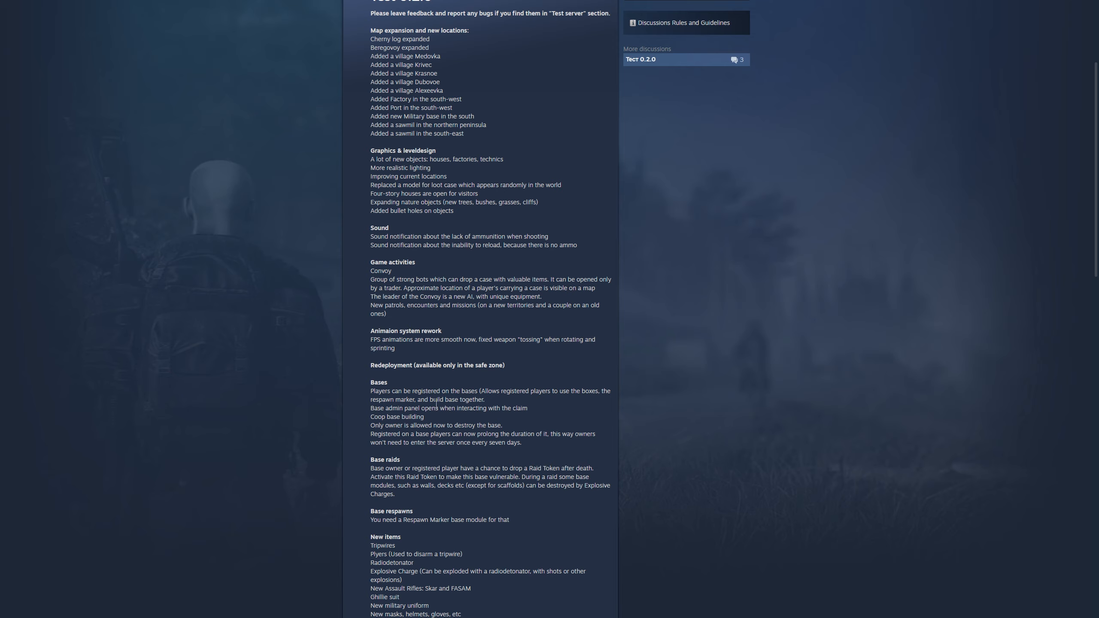
{"action": "mouse_move", "coordinate": [507, 404]}
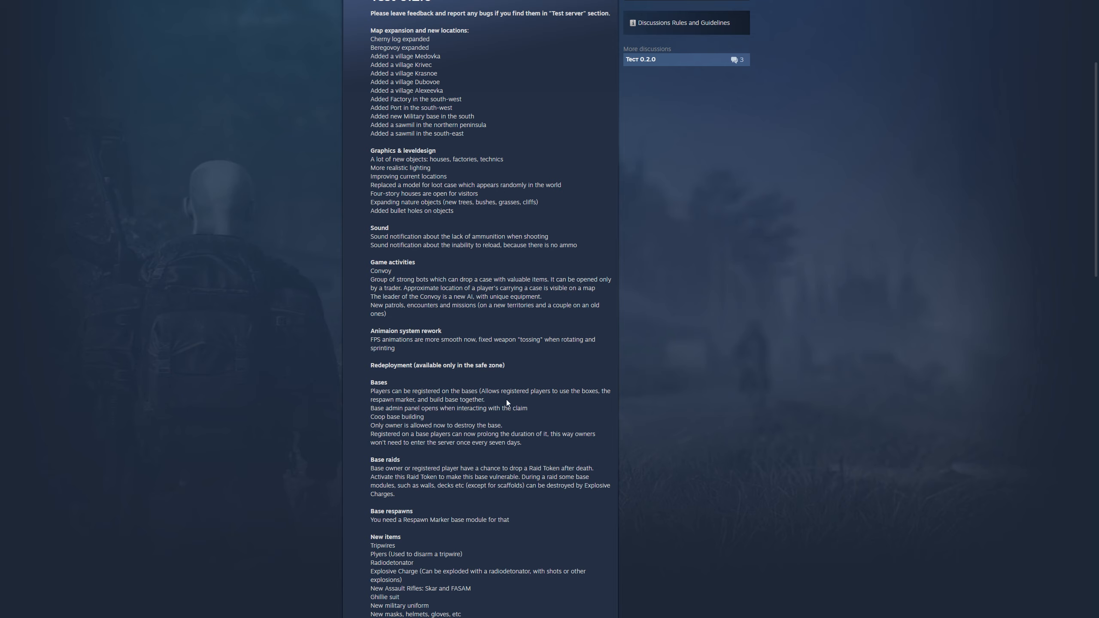
{"action": "mouse_move", "coordinate": [572, 400]}
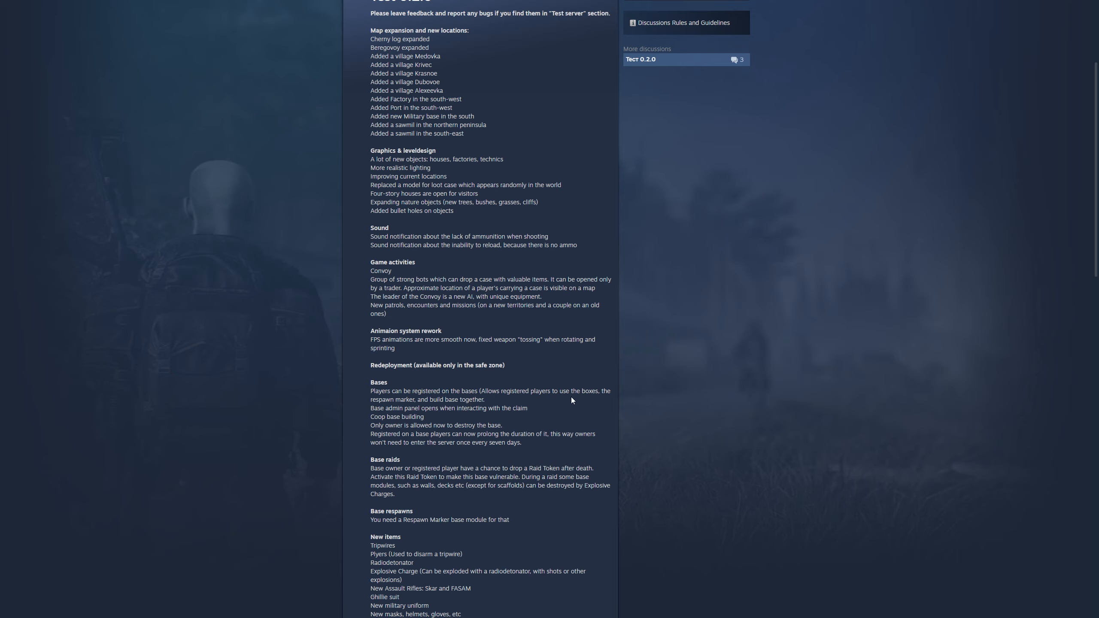
{"action": "mouse_move", "coordinate": [389, 412]}
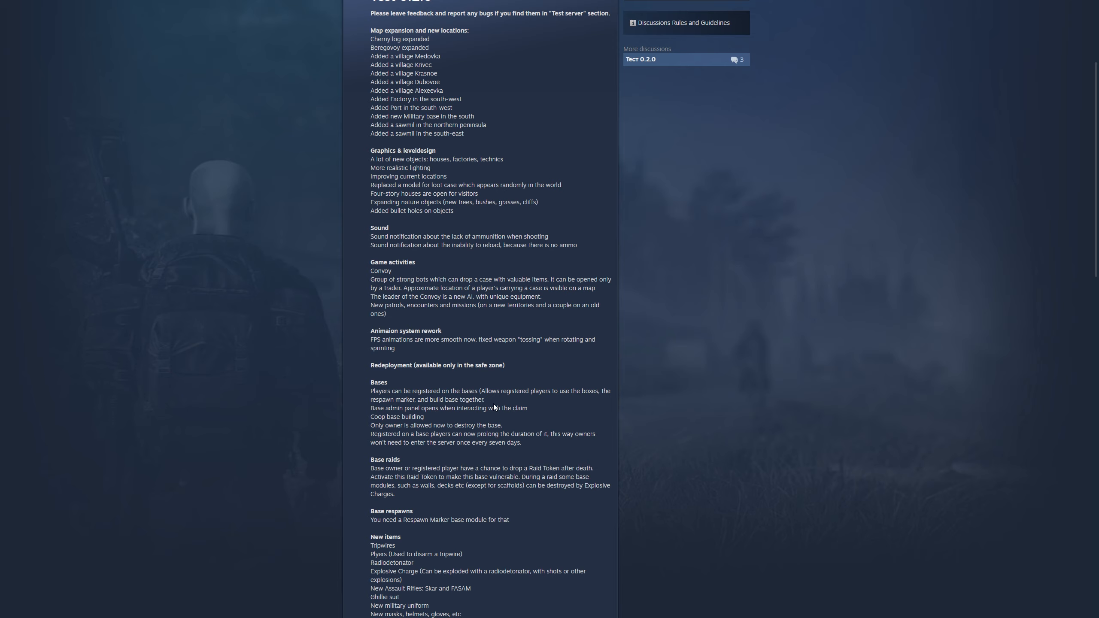
{"action": "mouse_move", "coordinate": [456, 417]}
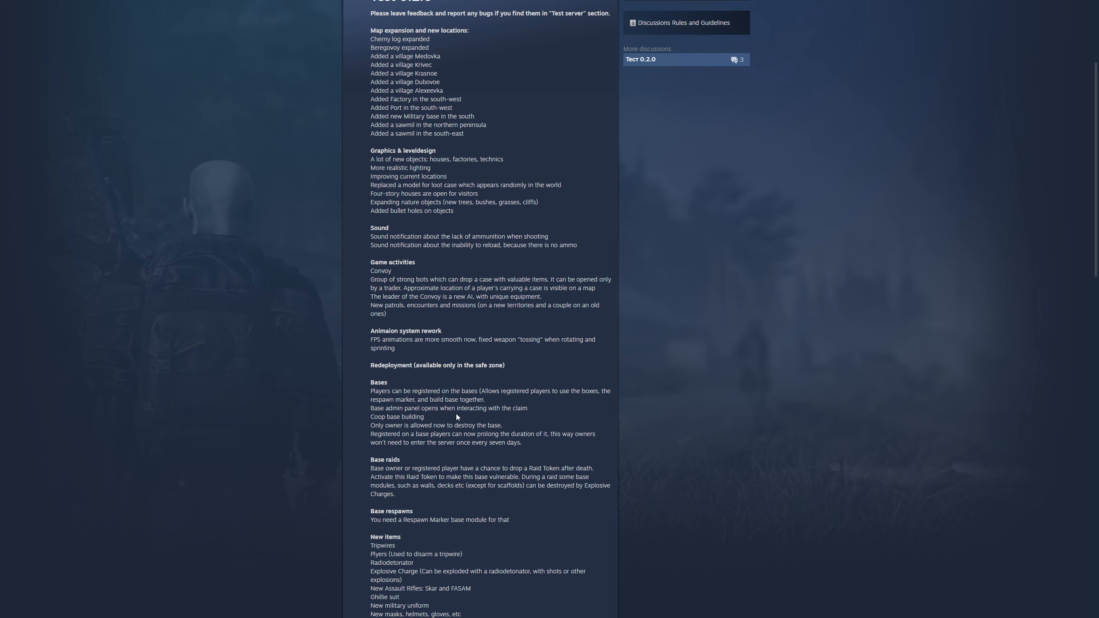
{"action": "mouse_move", "coordinate": [489, 417]}
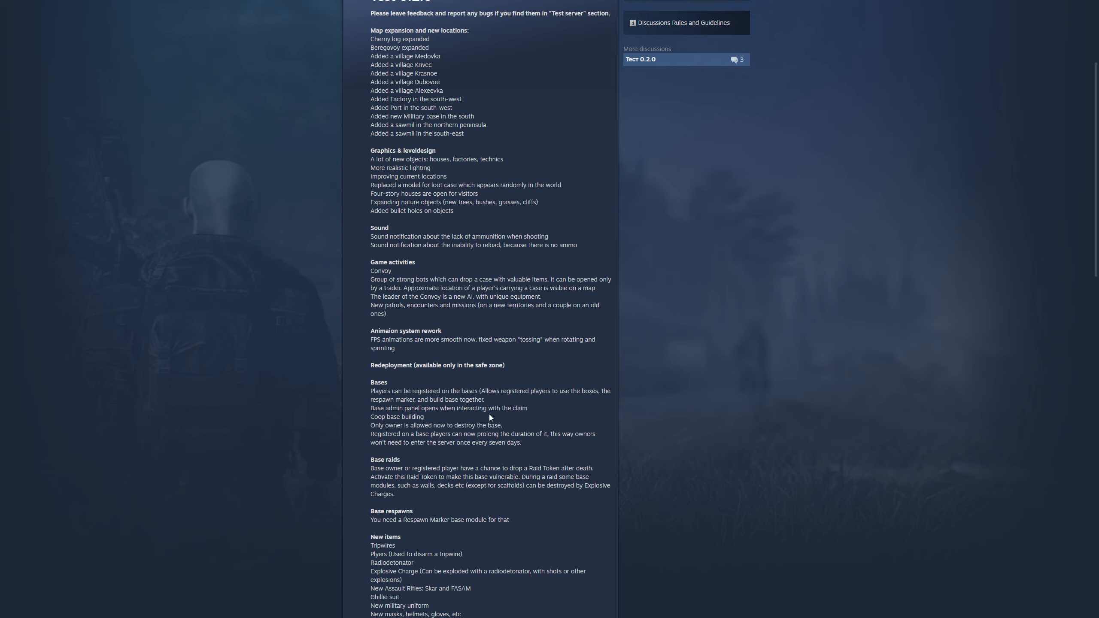
{"action": "mouse_move", "coordinate": [371, 437]}
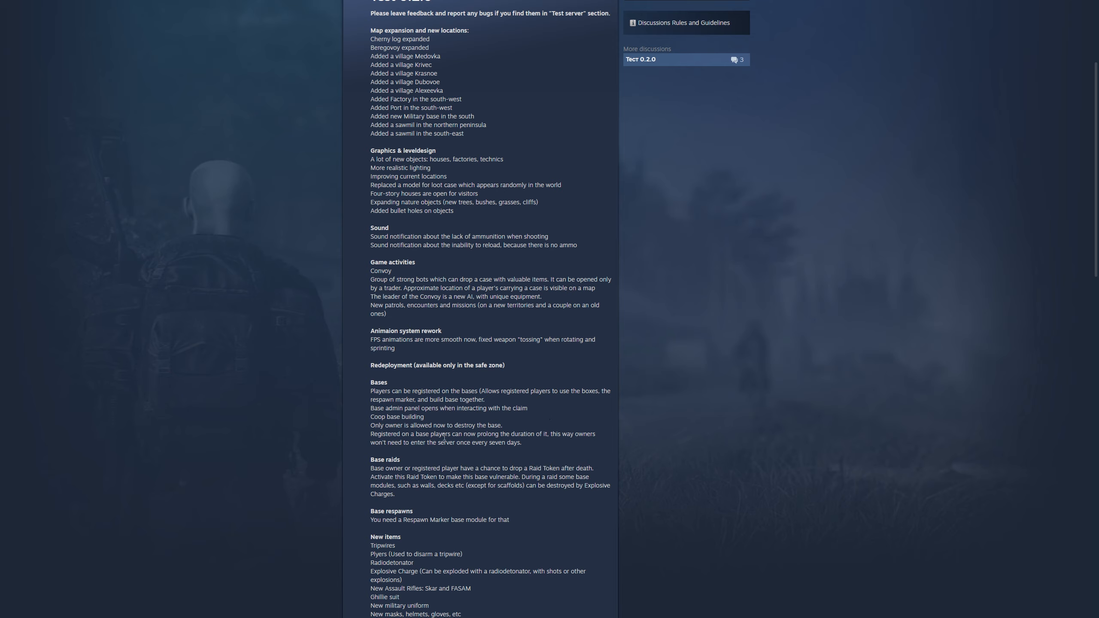
{"action": "mouse_move", "coordinate": [396, 450]}
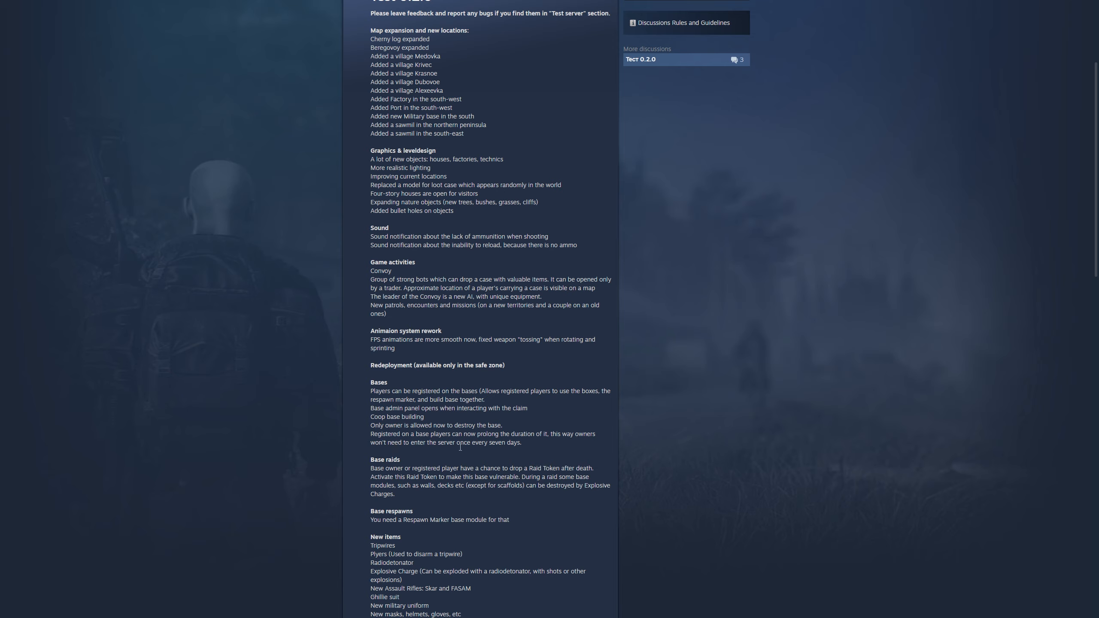
{"action": "mouse_move", "coordinate": [537, 443]}
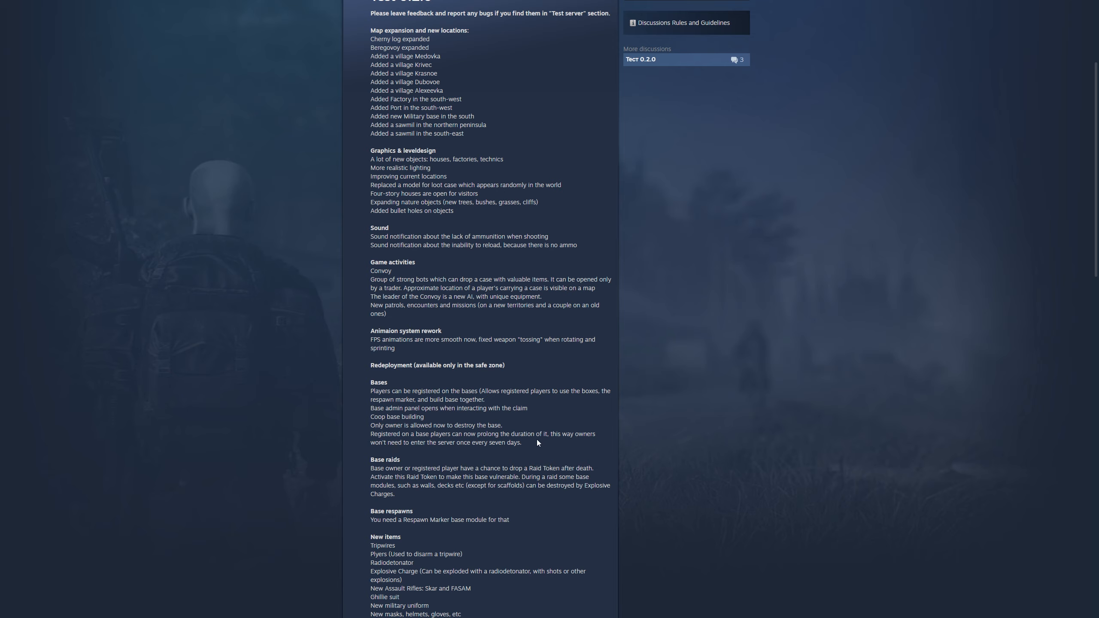
{"action": "mouse_move", "coordinate": [412, 452]}
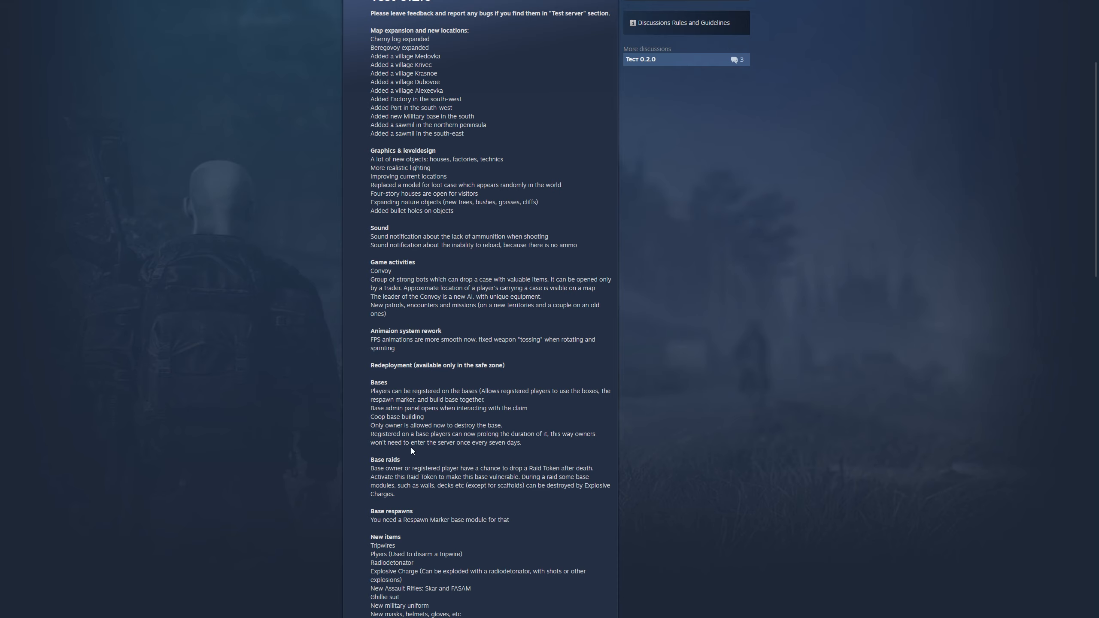
{"action": "mouse_move", "coordinate": [453, 451]}
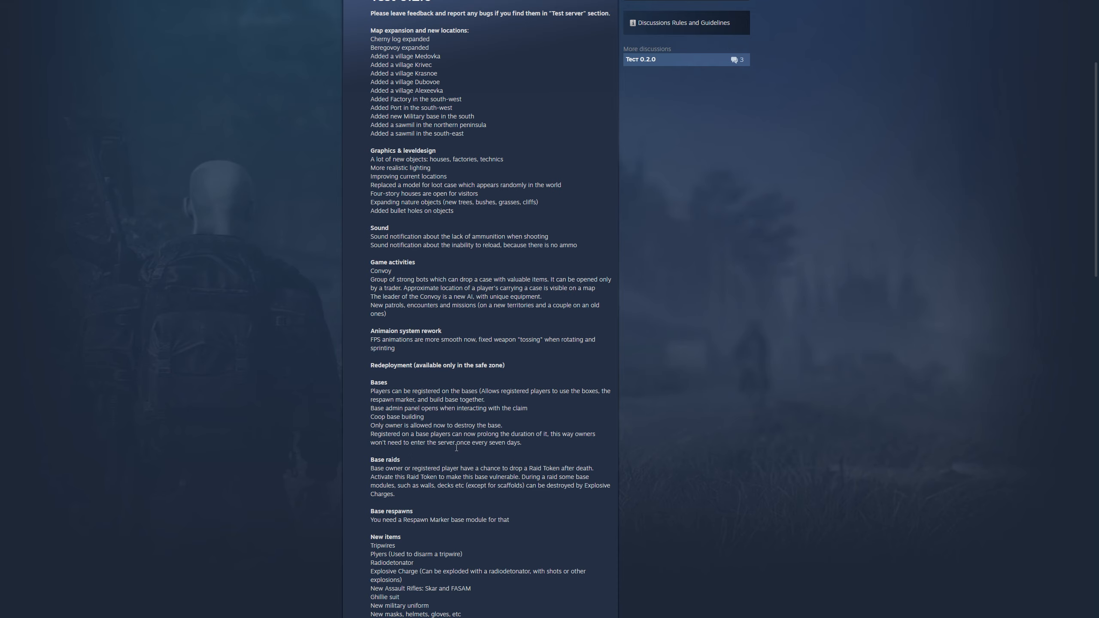
{"action": "scroll", "scroll_direction": "down", "scroll_amount": 3}
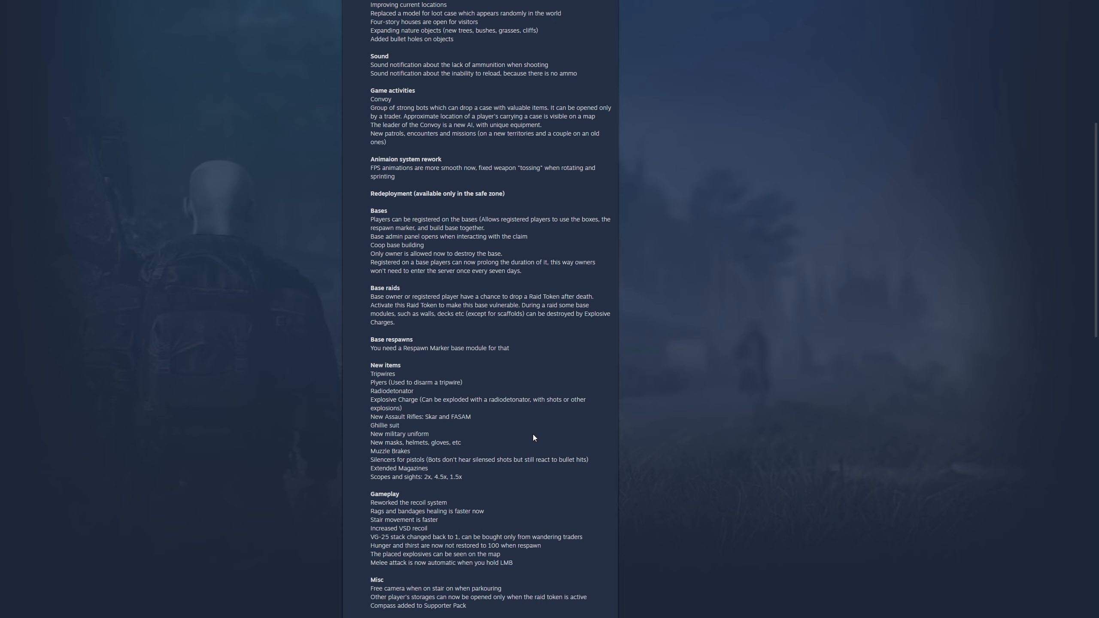
{"action": "mouse_move", "coordinate": [399, 321]}
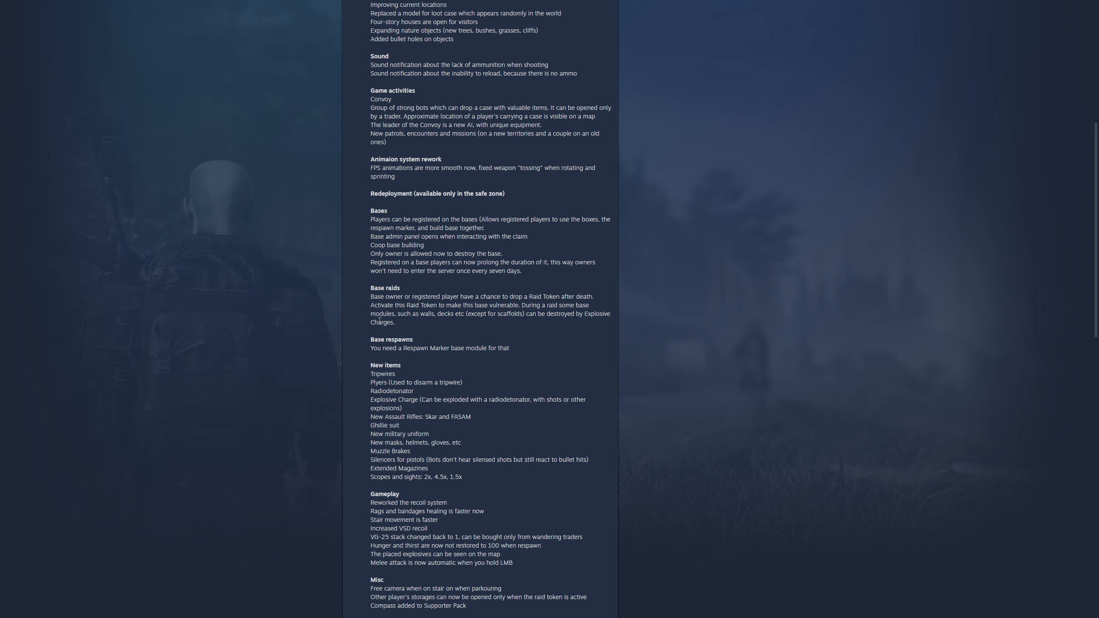
{"action": "mouse_move", "coordinate": [449, 322]}
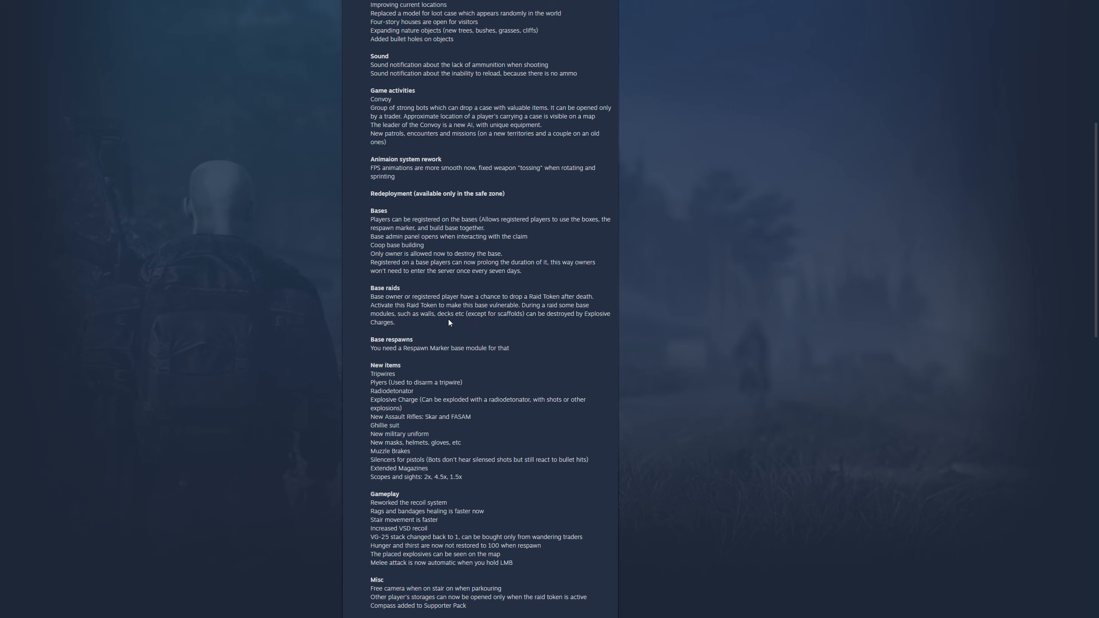
{"action": "mouse_move", "coordinate": [496, 323]}
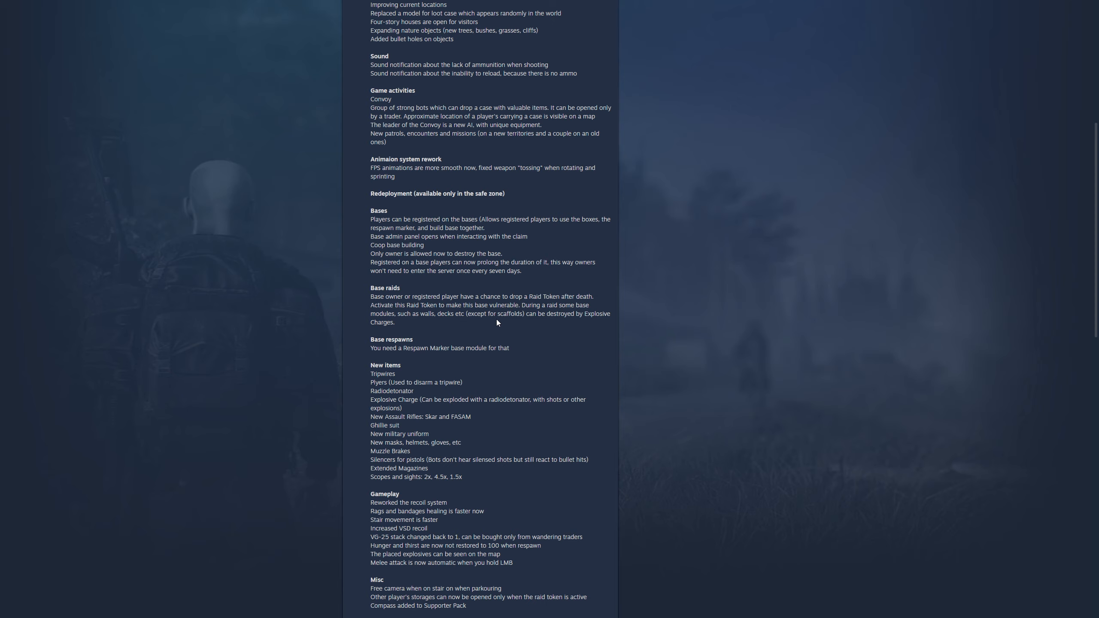
{"action": "mouse_move", "coordinate": [584, 325]}
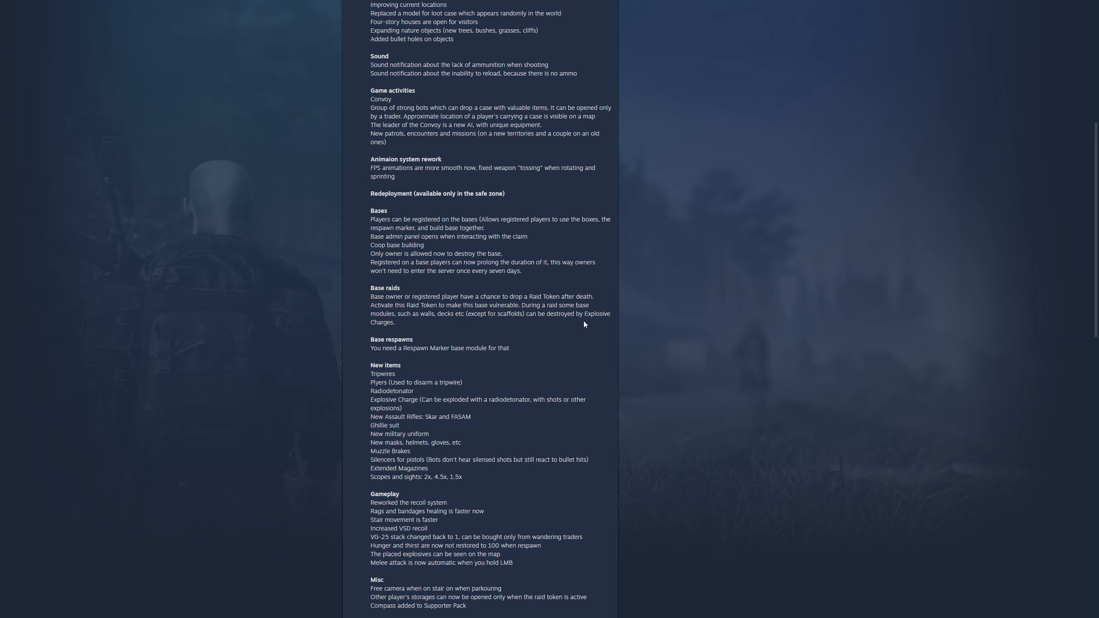
{"action": "mouse_move", "coordinate": [400, 334]}
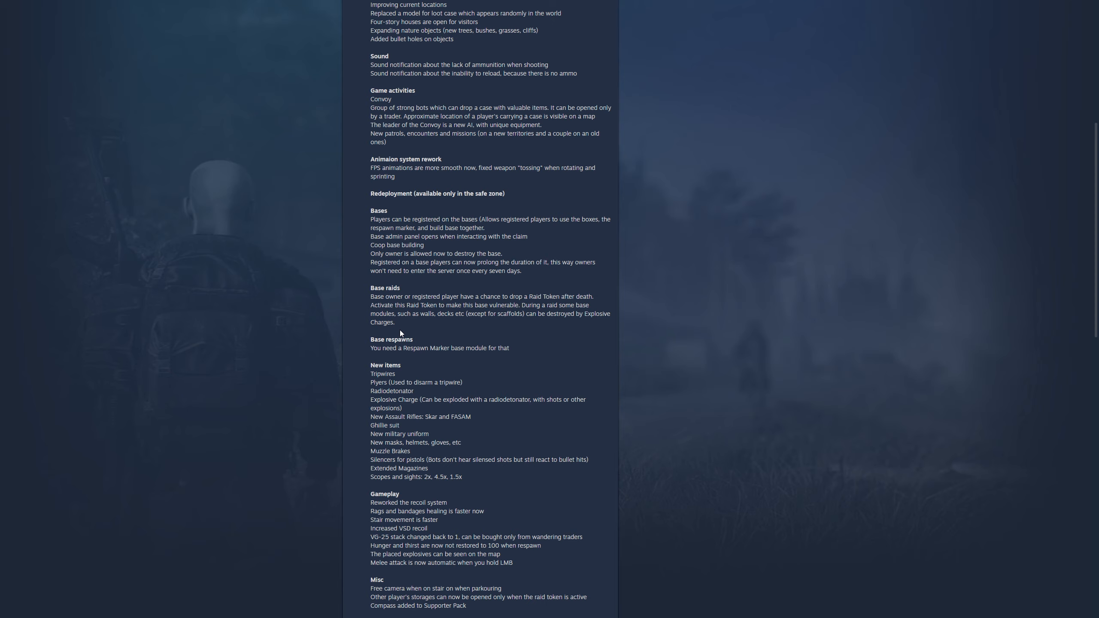
{"action": "mouse_move", "coordinate": [400, 331]}
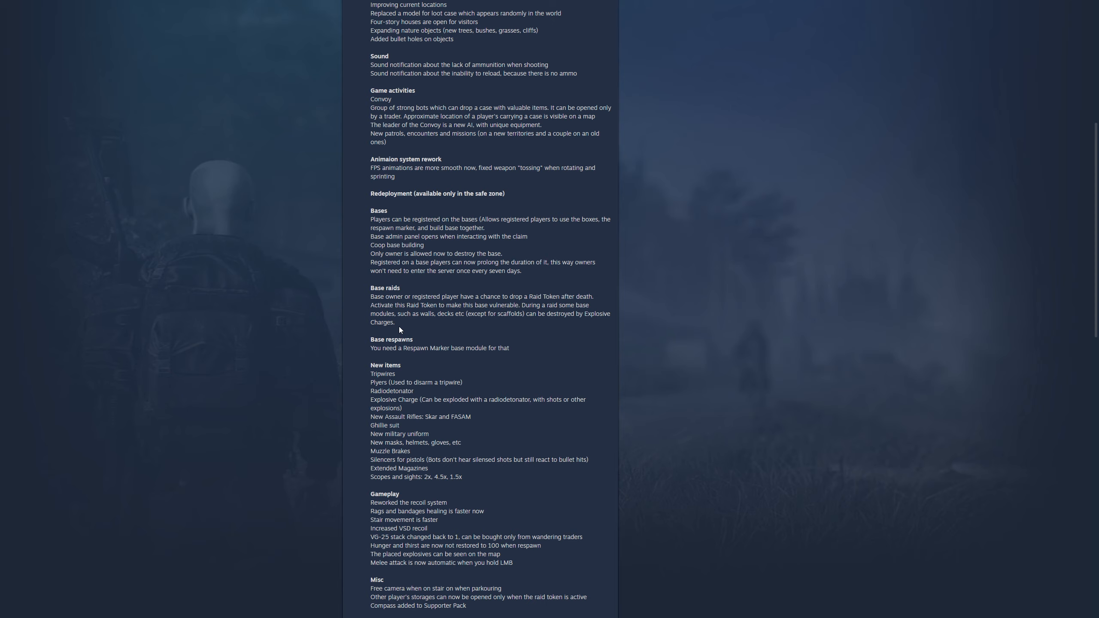
{"action": "mouse_move", "coordinate": [432, 330]}
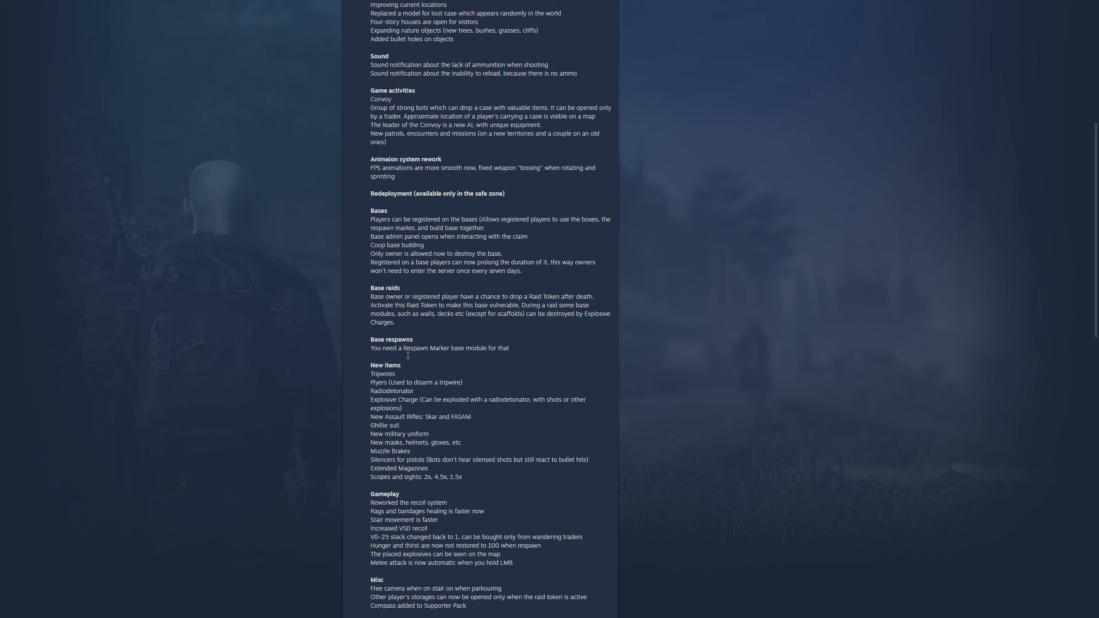
{"action": "mouse_move", "coordinate": [376, 357]}
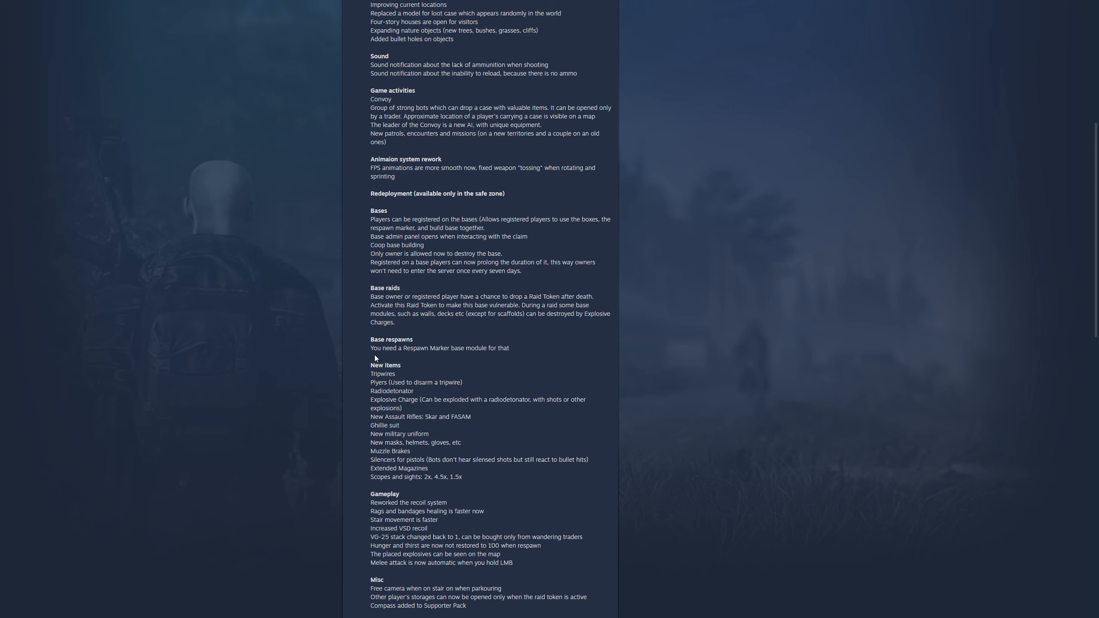
{"action": "mouse_move", "coordinate": [460, 357]}
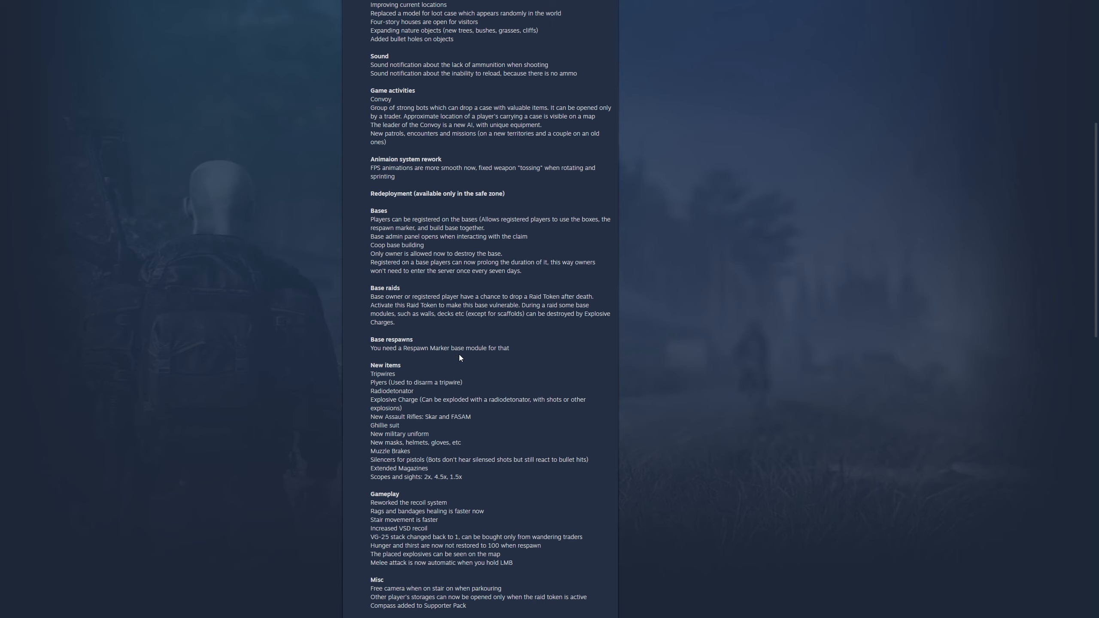
{"action": "mouse_move", "coordinate": [402, 372]}
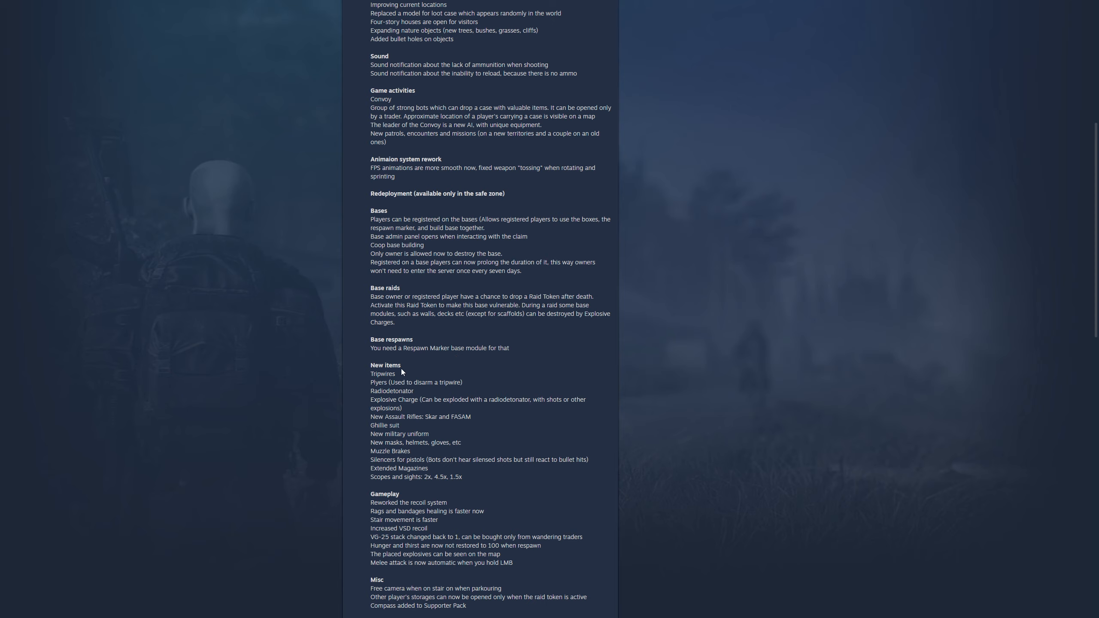
{"action": "mouse_move", "coordinate": [392, 386]}
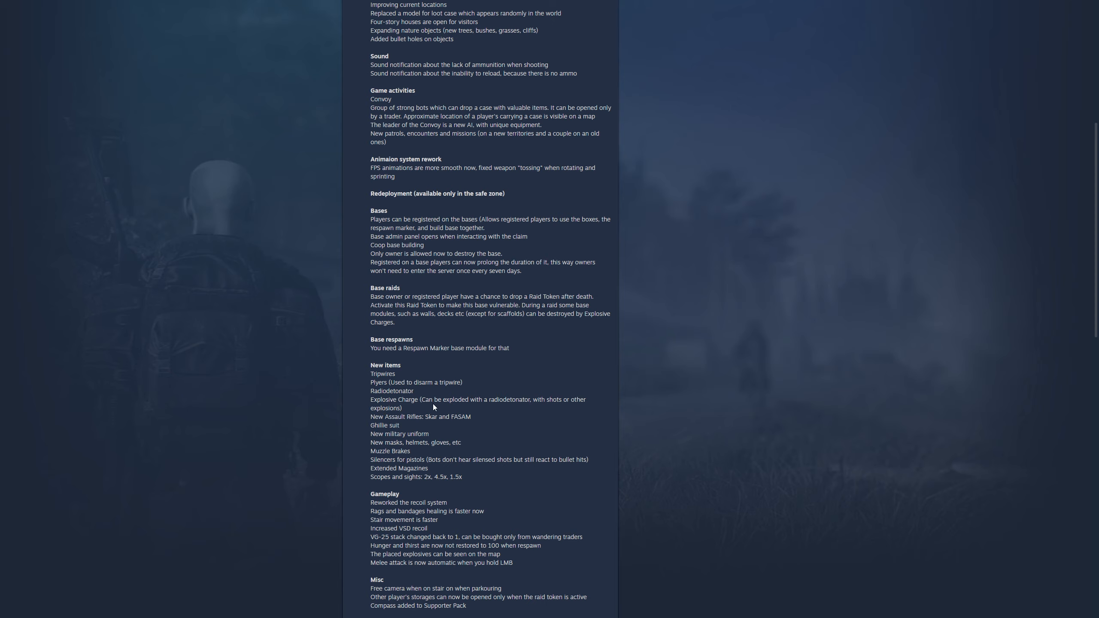
{"action": "mouse_move", "coordinate": [493, 410]}
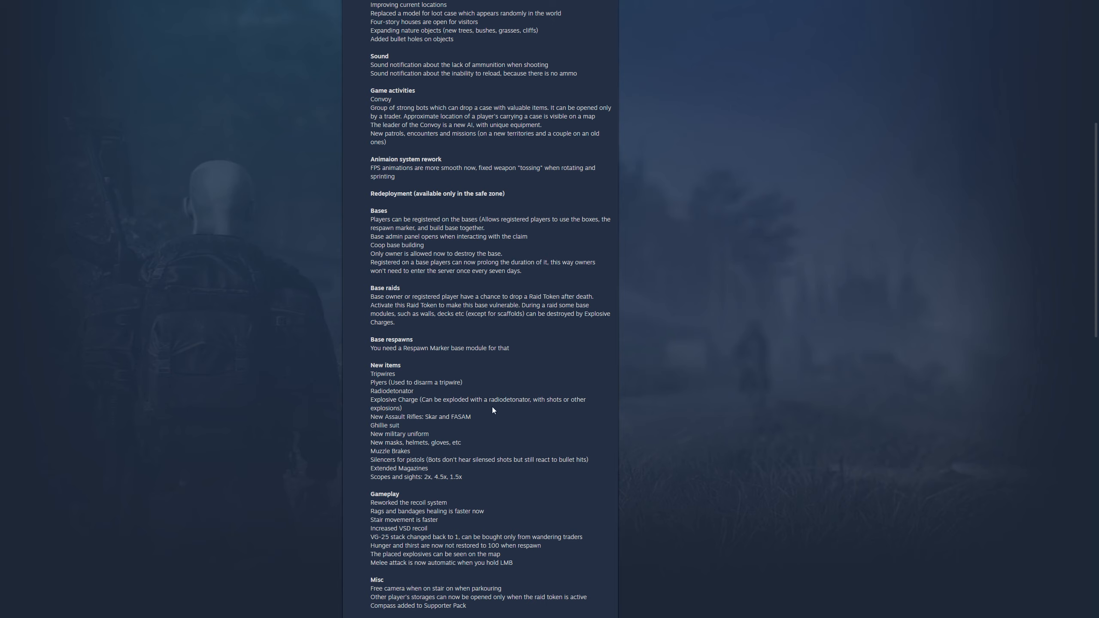
{"action": "mouse_move", "coordinate": [546, 406]}
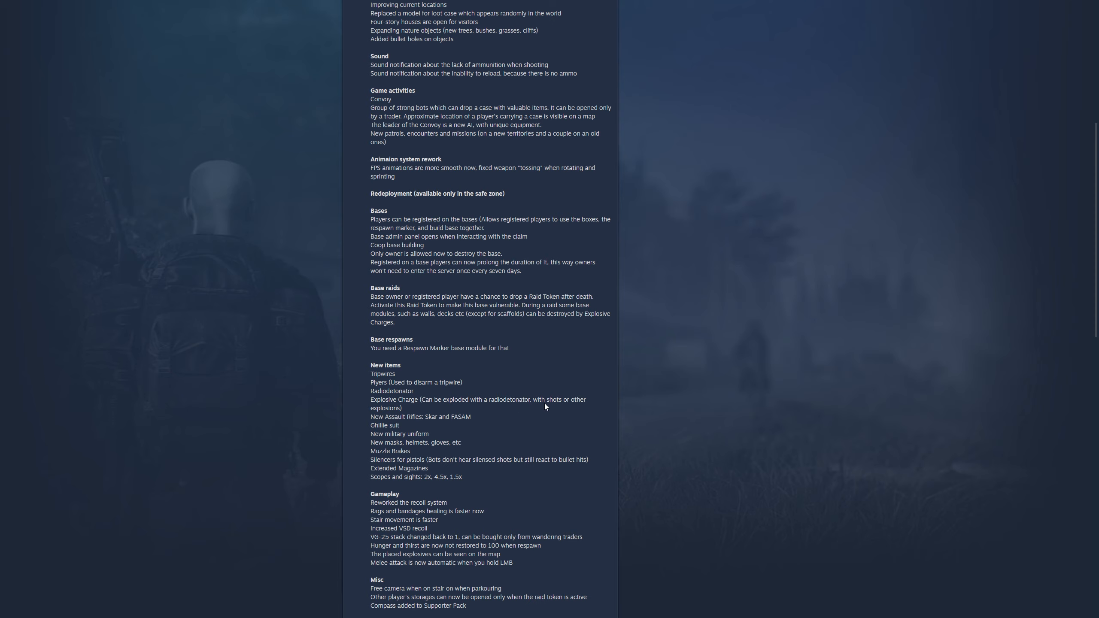
{"action": "mouse_move", "coordinate": [386, 426]}
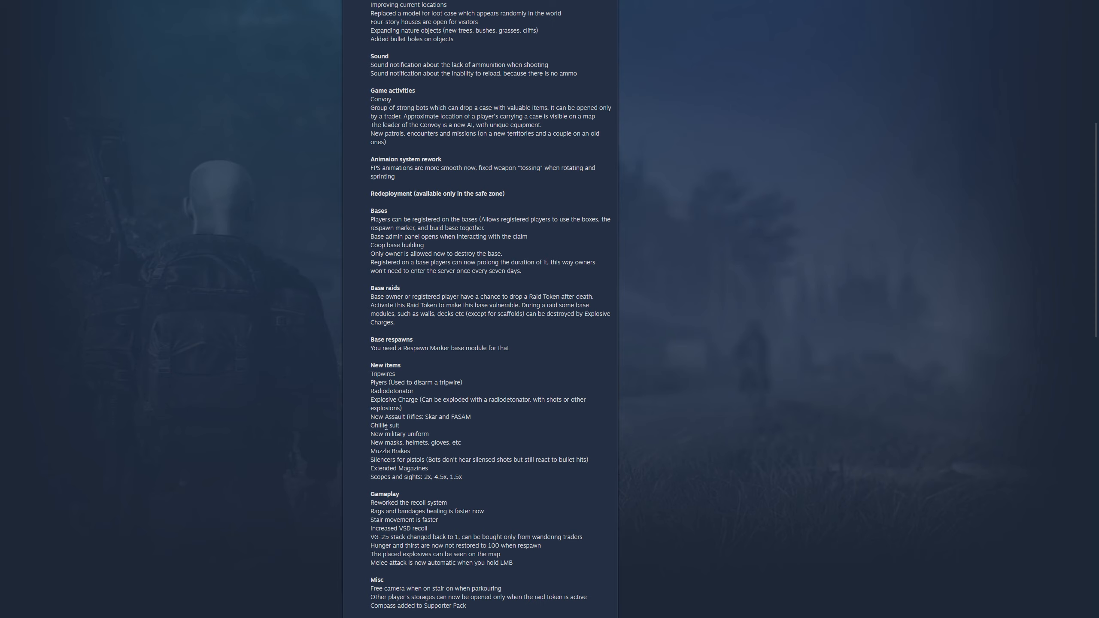
{"action": "mouse_move", "coordinate": [472, 425]}
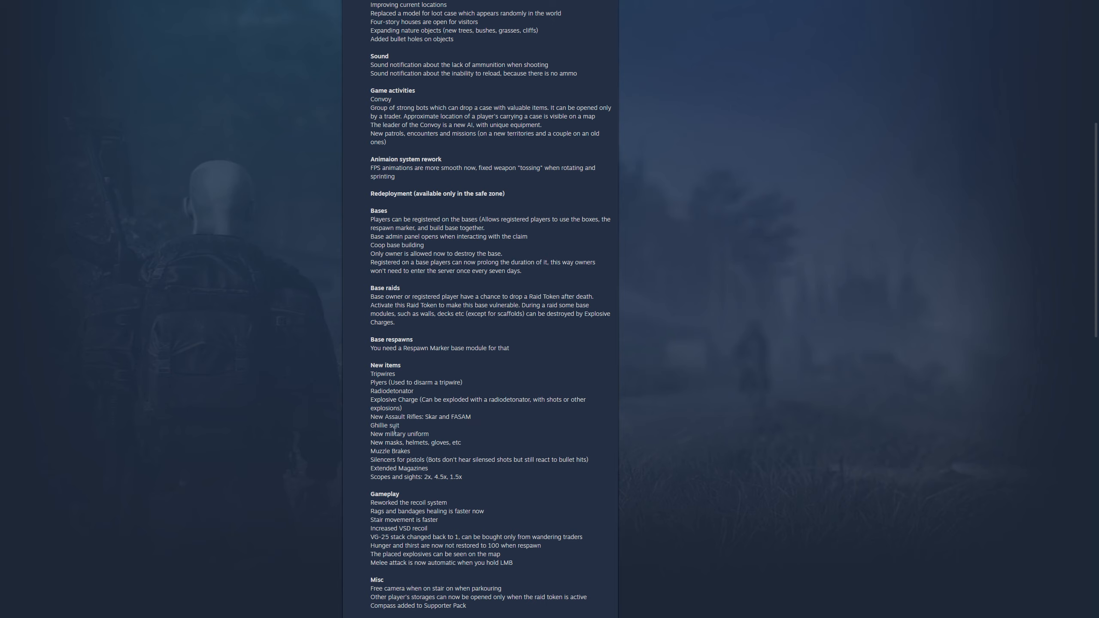
{"action": "mouse_move", "coordinate": [421, 453]}
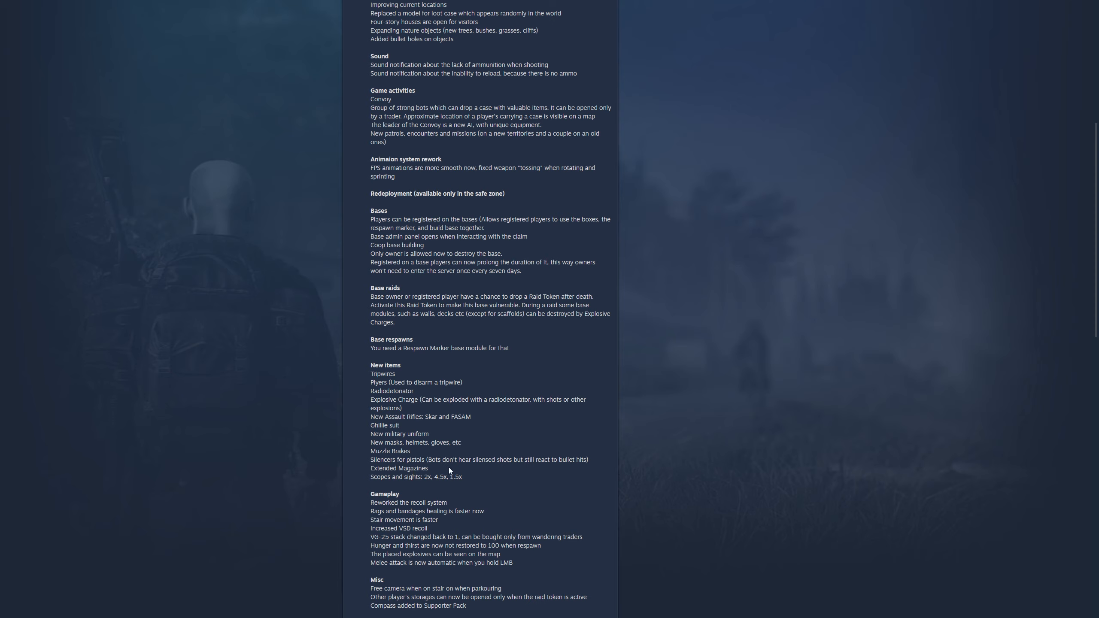
{"action": "mouse_move", "coordinate": [527, 467]}
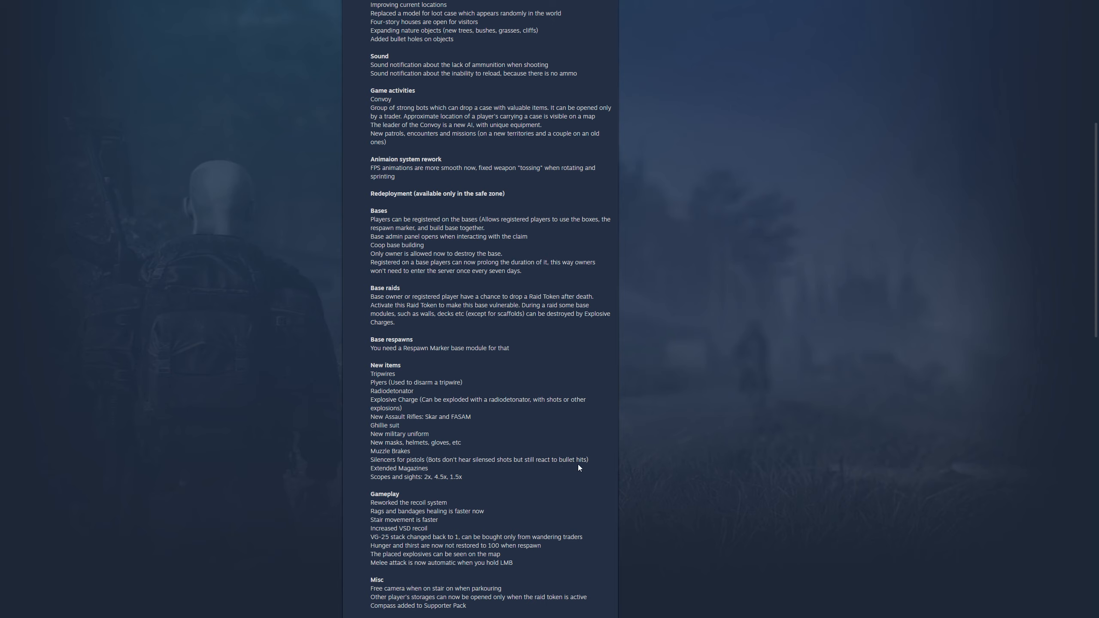
{"action": "mouse_move", "coordinate": [519, 478]}
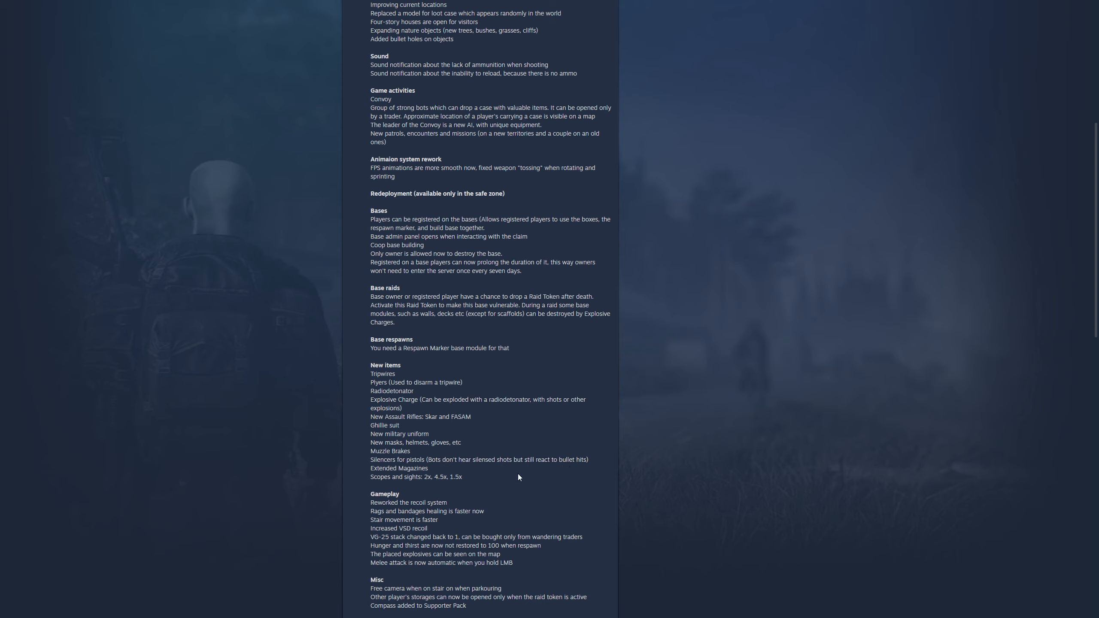
{"action": "scroll", "scroll_direction": "down", "scroll_amount": 3}
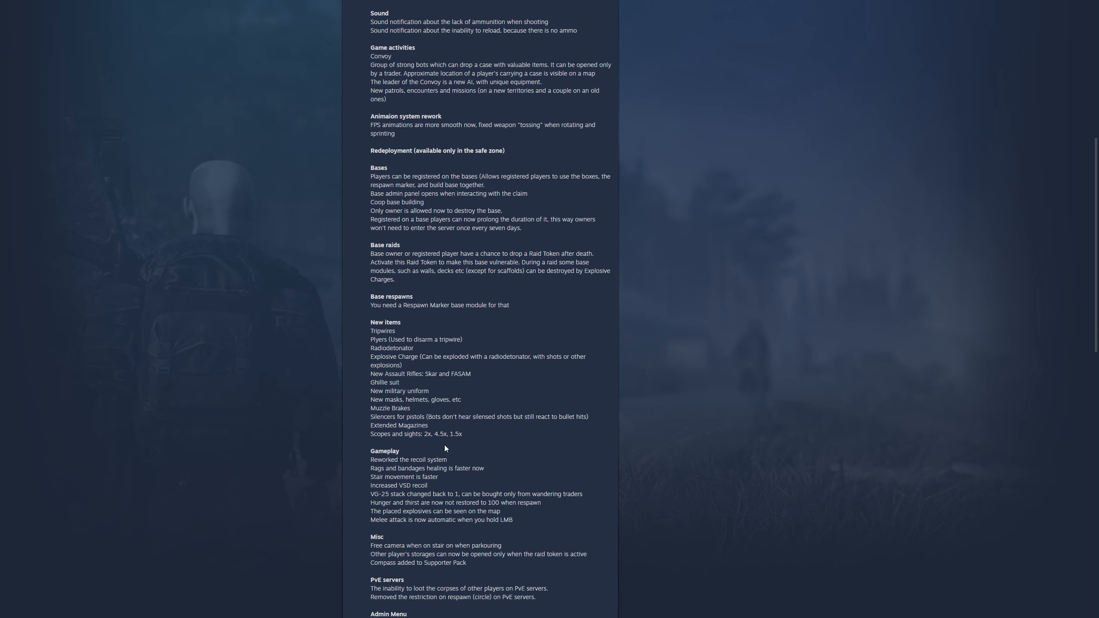
{"action": "scroll", "scroll_direction": "down", "scroll_amount": 3}
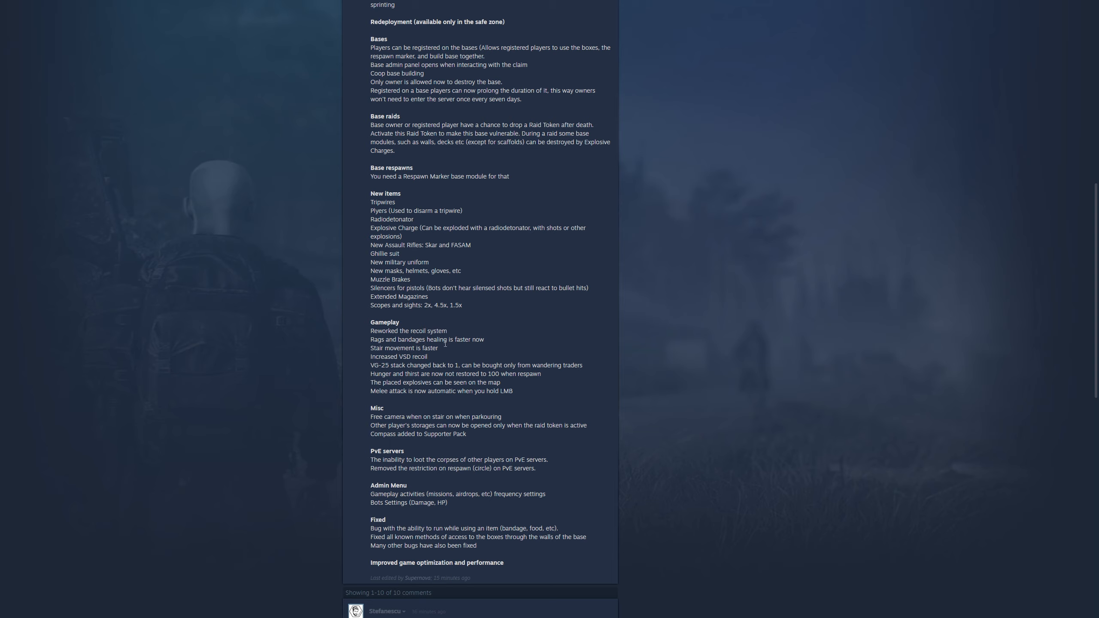
{"action": "mouse_move", "coordinate": [451, 348]}
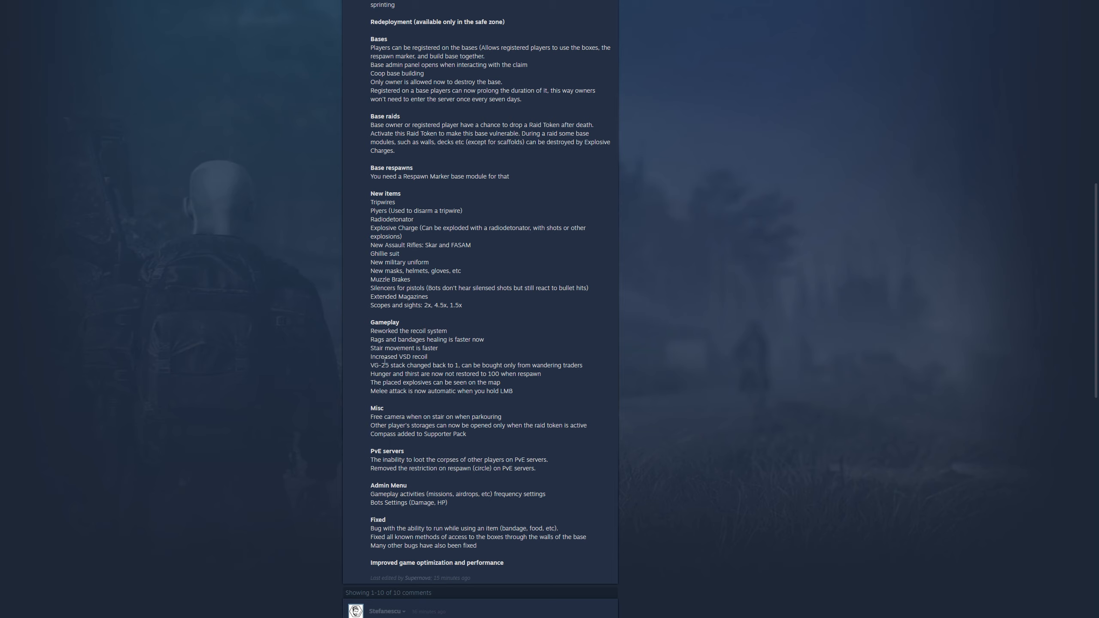
{"action": "mouse_move", "coordinate": [519, 384]}
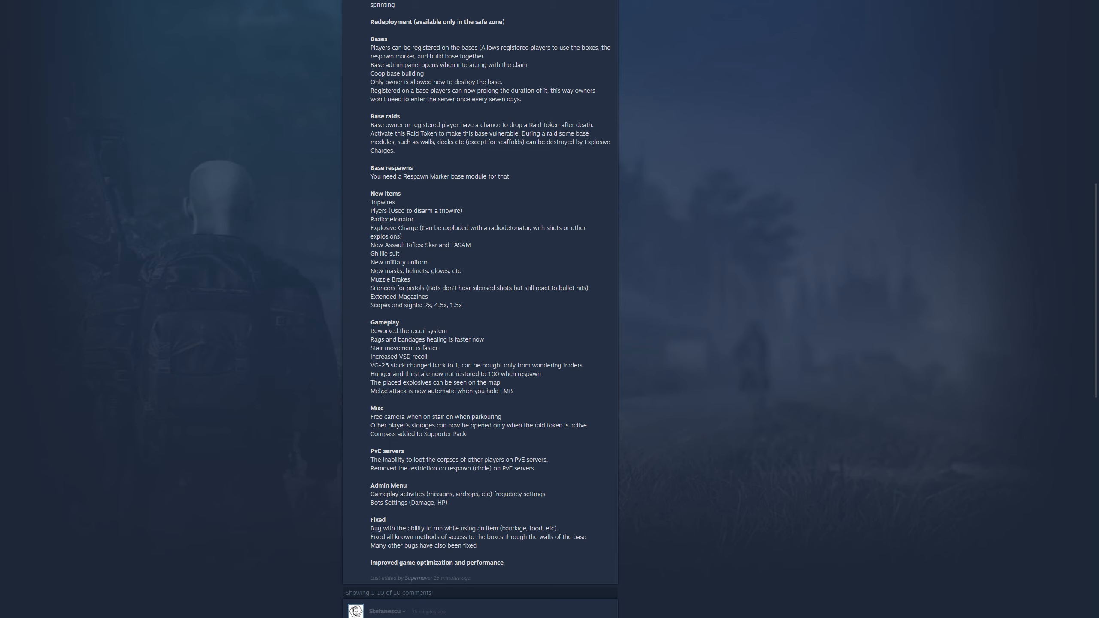
{"action": "mouse_move", "coordinate": [388, 400]}
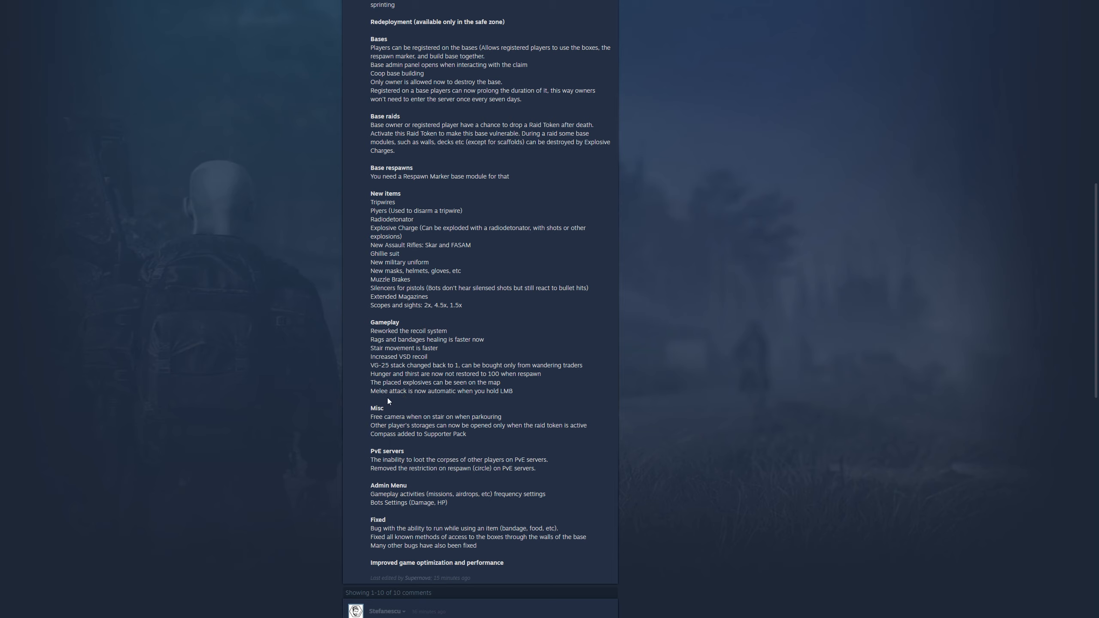
{"action": "mouse_move", "coordinate": [416, 401]}
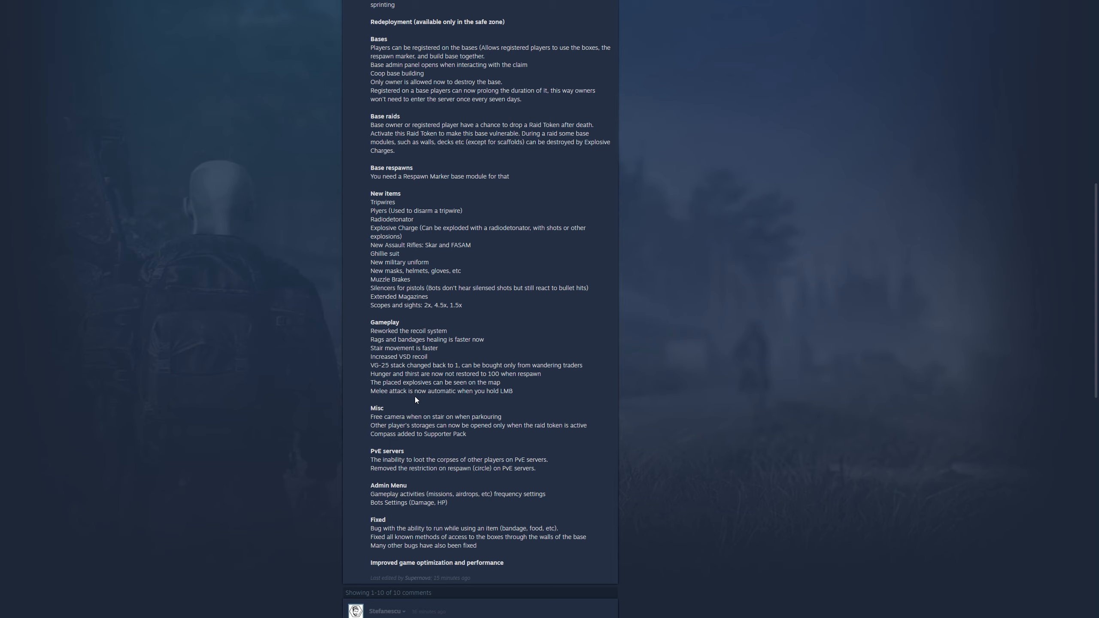
{"action": "mouse_move", "coordinate": [464, 402]}
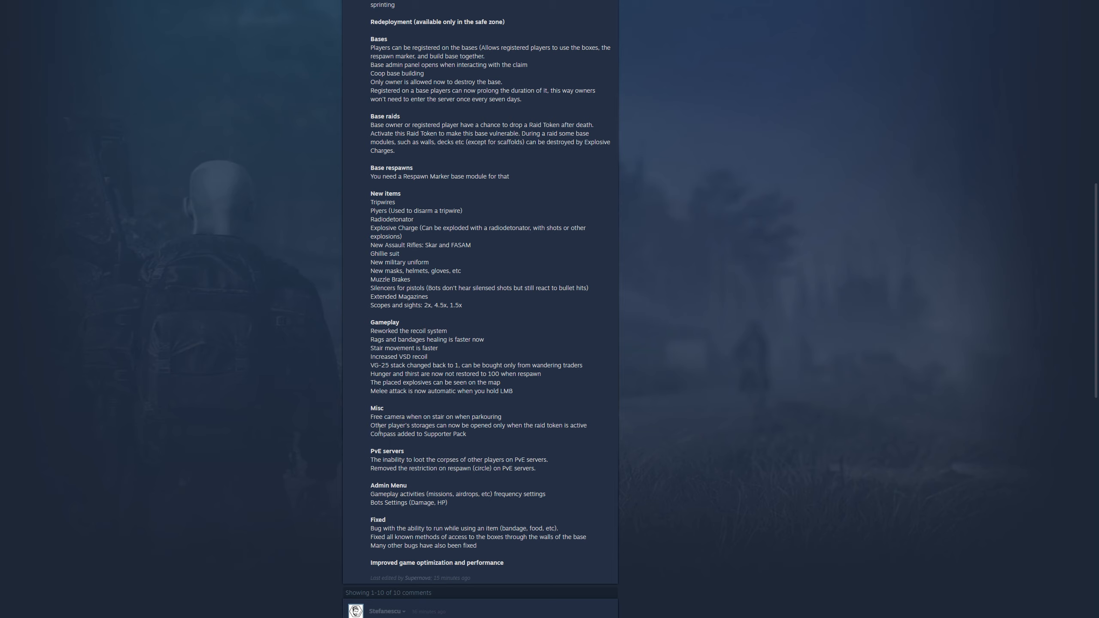
{"action": "mouse_move", "coordinate": [455, 427]}
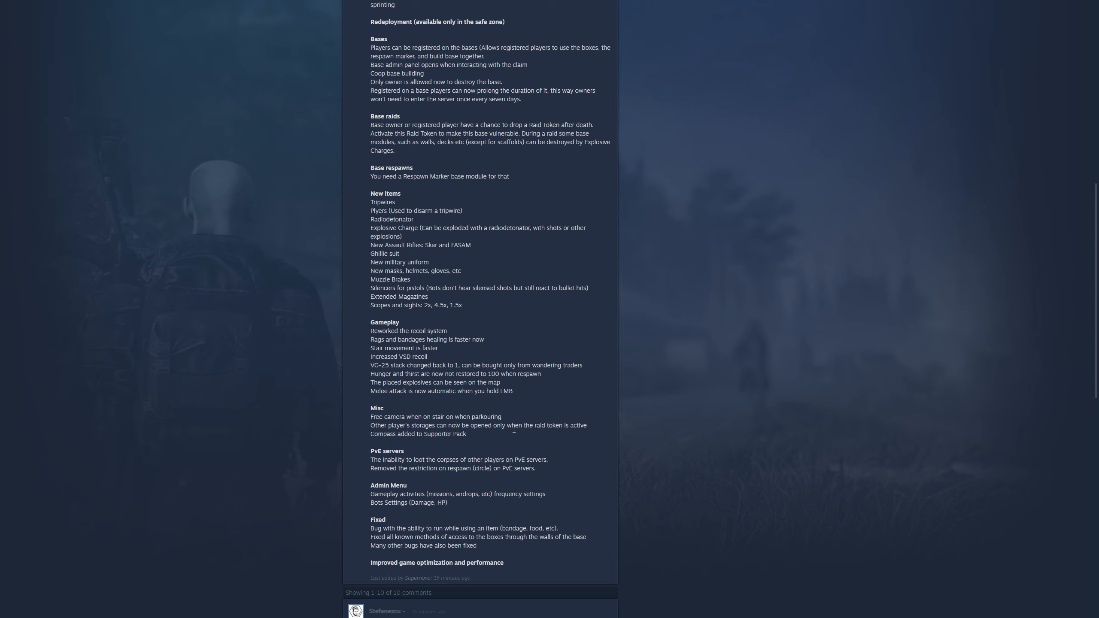
{"action": "mouse_move", "coordinate": [502, 433]}
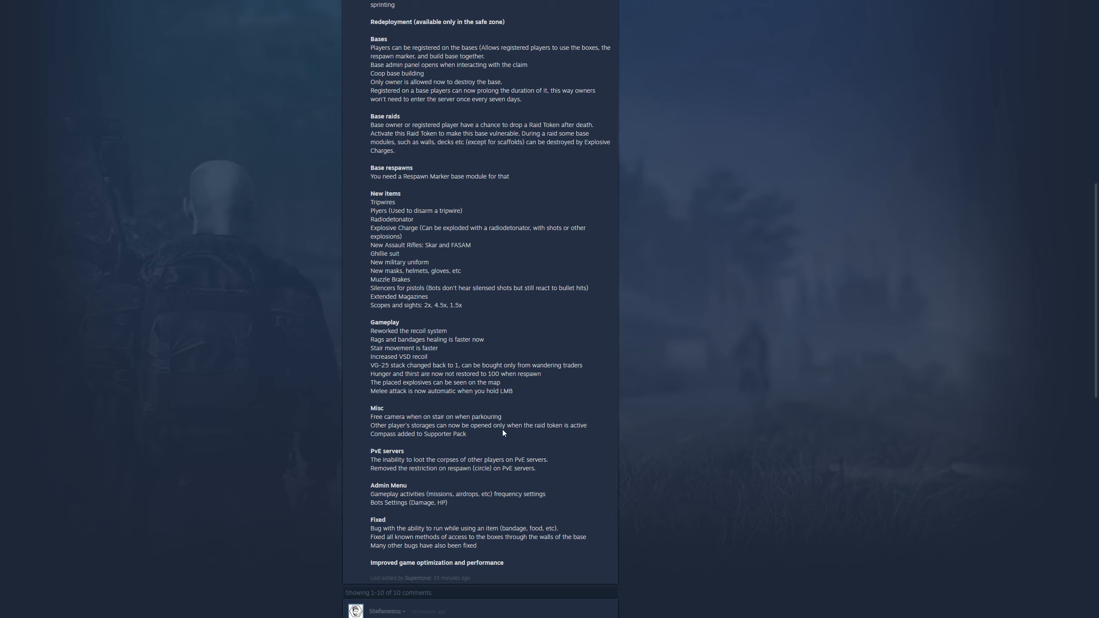
{"action": "mouse_move", "coordinate": [589, 430]}
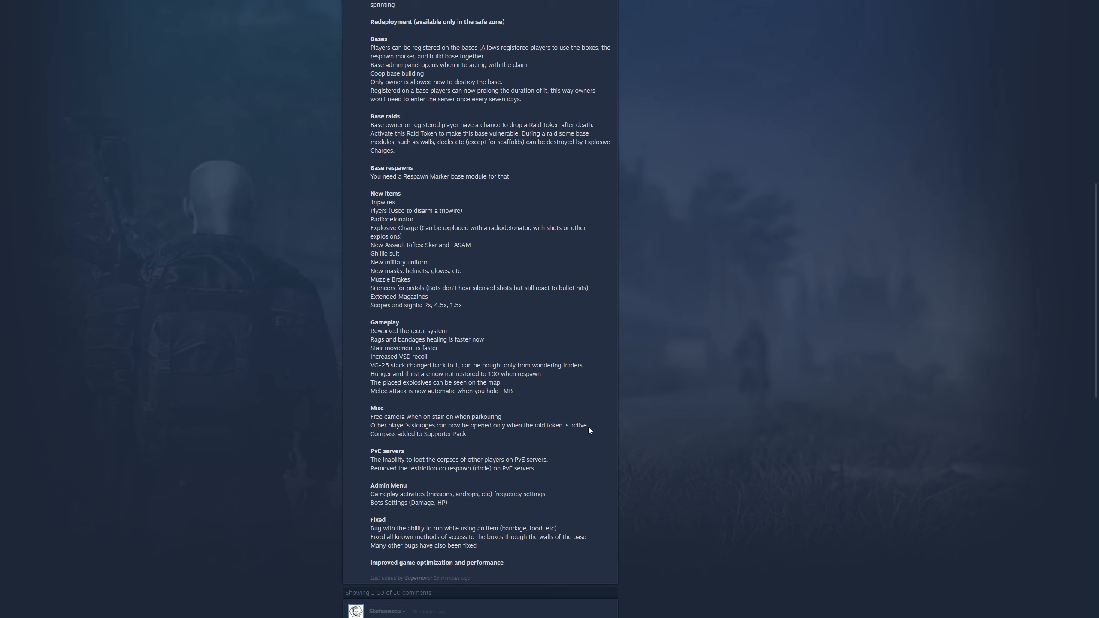
{"action": "mouse_move", "coordinate": [430, 442]}
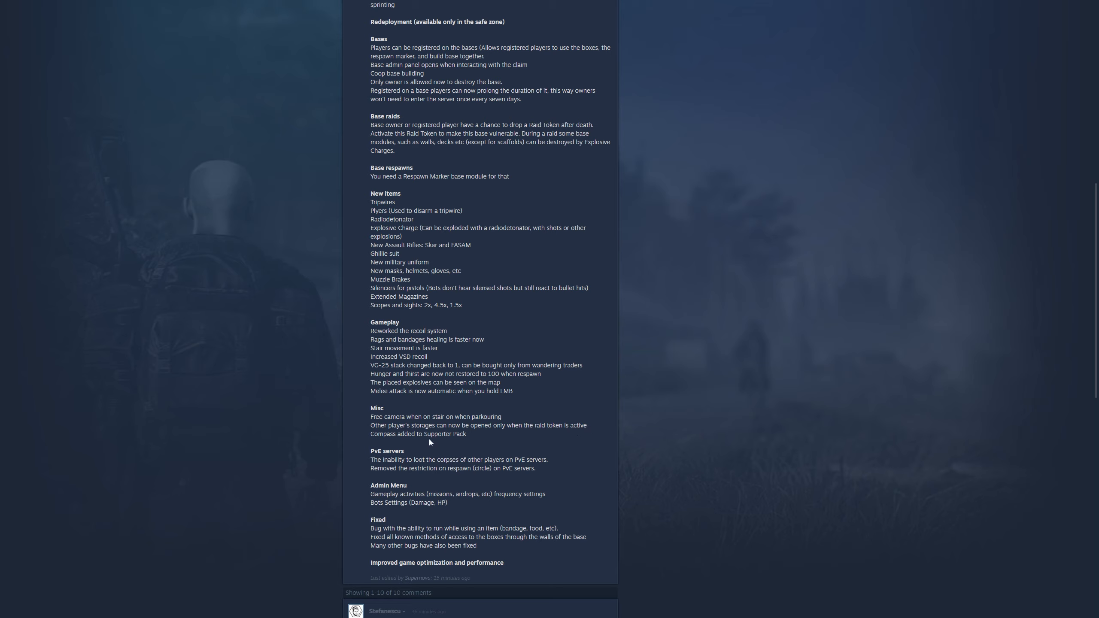
{"action": "mouse_move", "coordinate": [482, 442]}
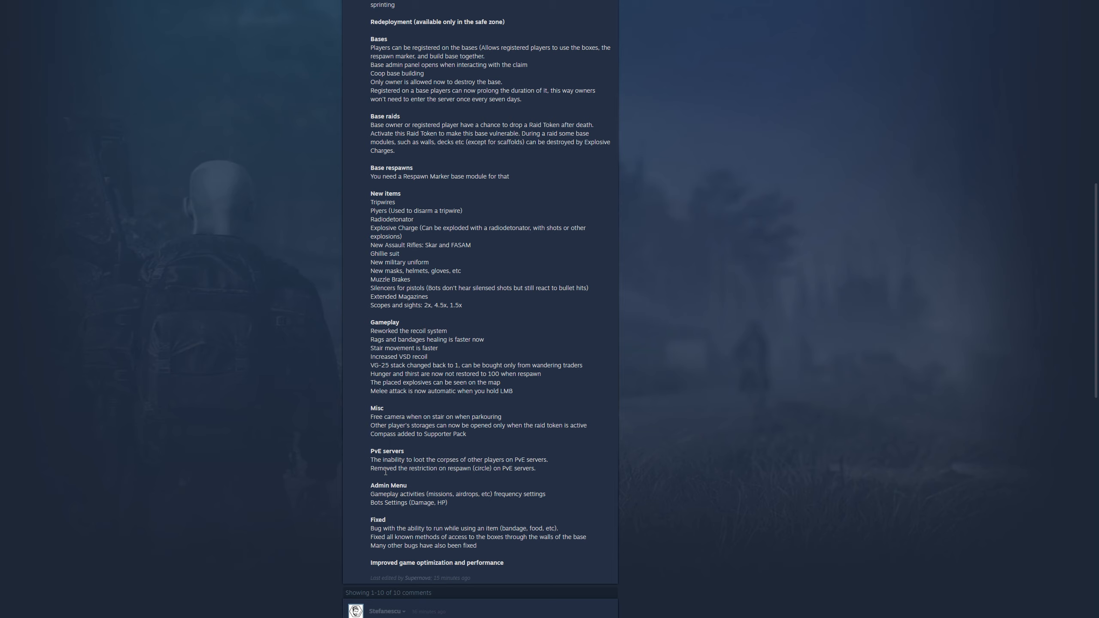
{"action": "mouse_move", "coordinate": [547, 474]}
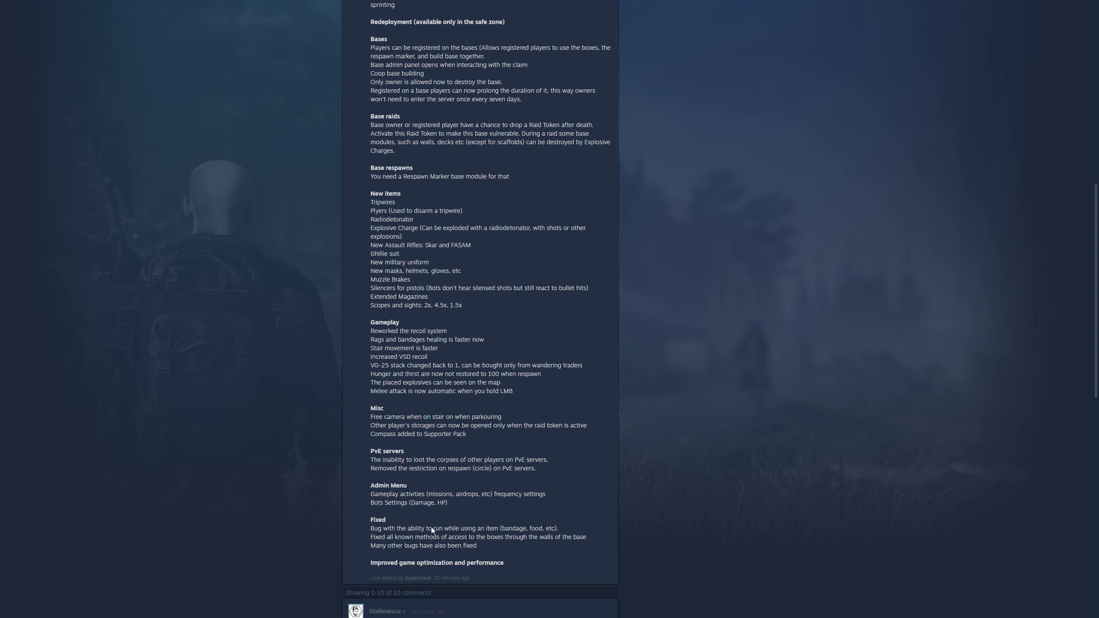
{"action": "mouse_move", "coordinate": [437, 543]}
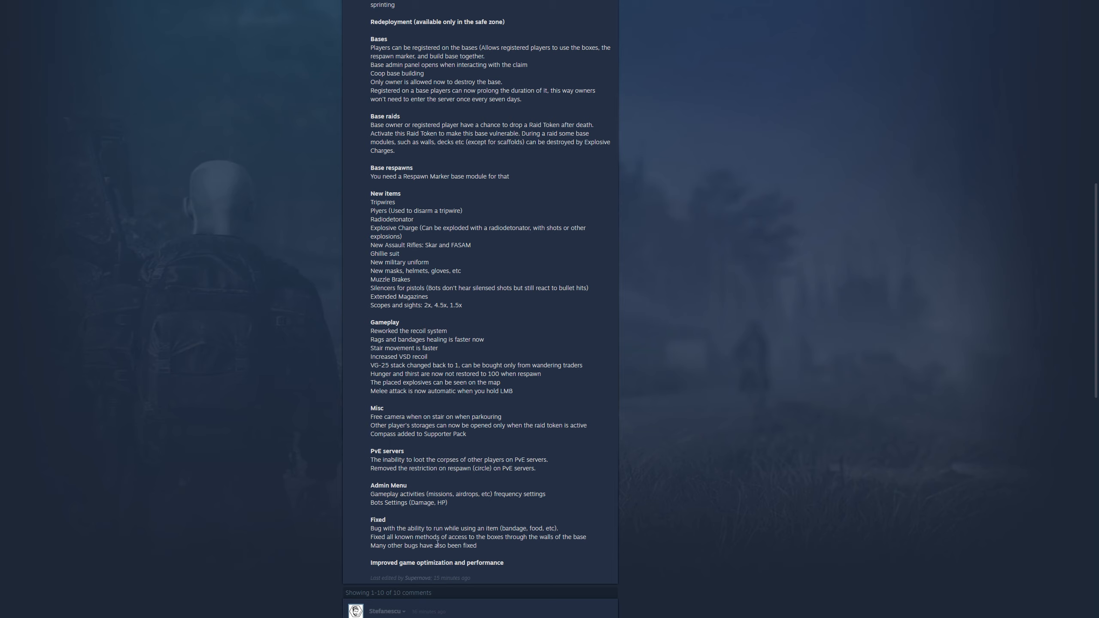
{"action": "mouse_move", "coordinate": [482, 536]}
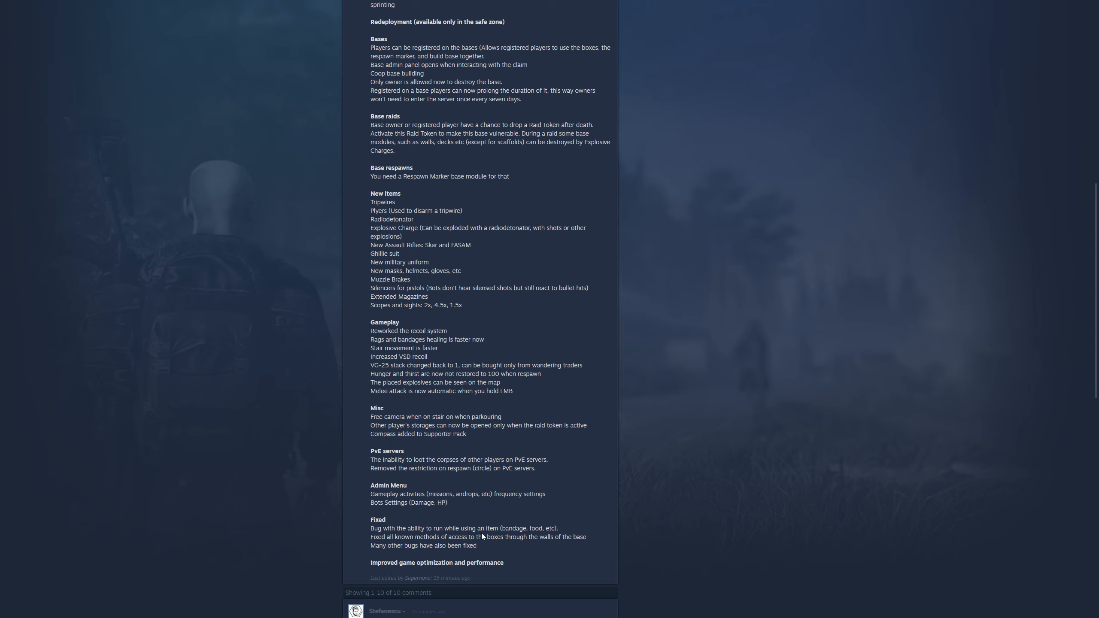
{"action": "mouse_move", "coordinate": [562, 538]}
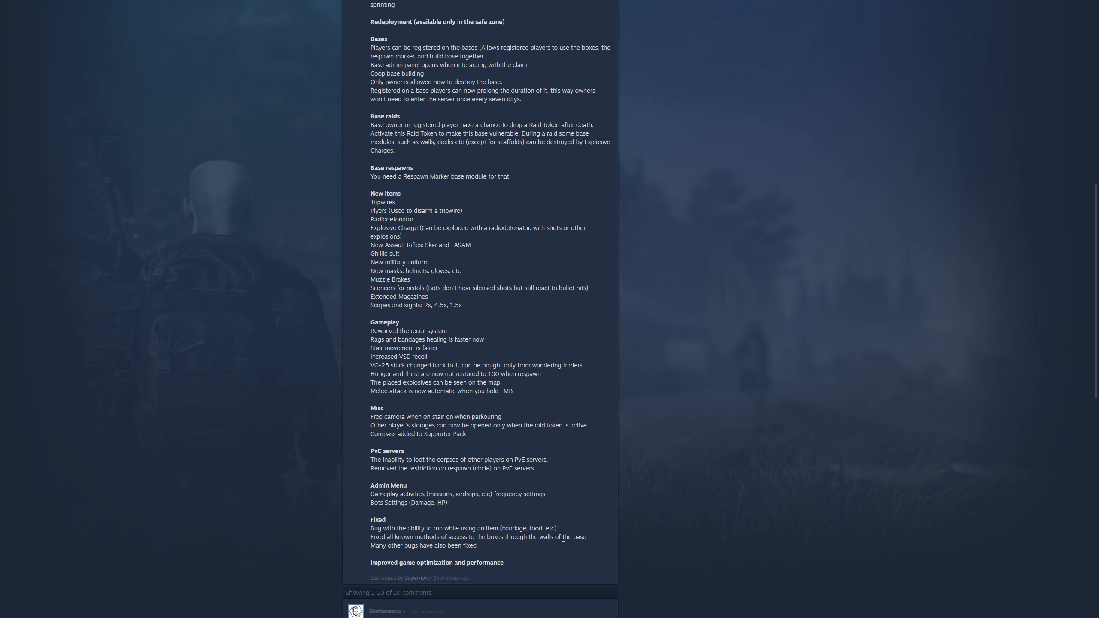
{"action": "mouse_move", "coordinate": [567, 547]}
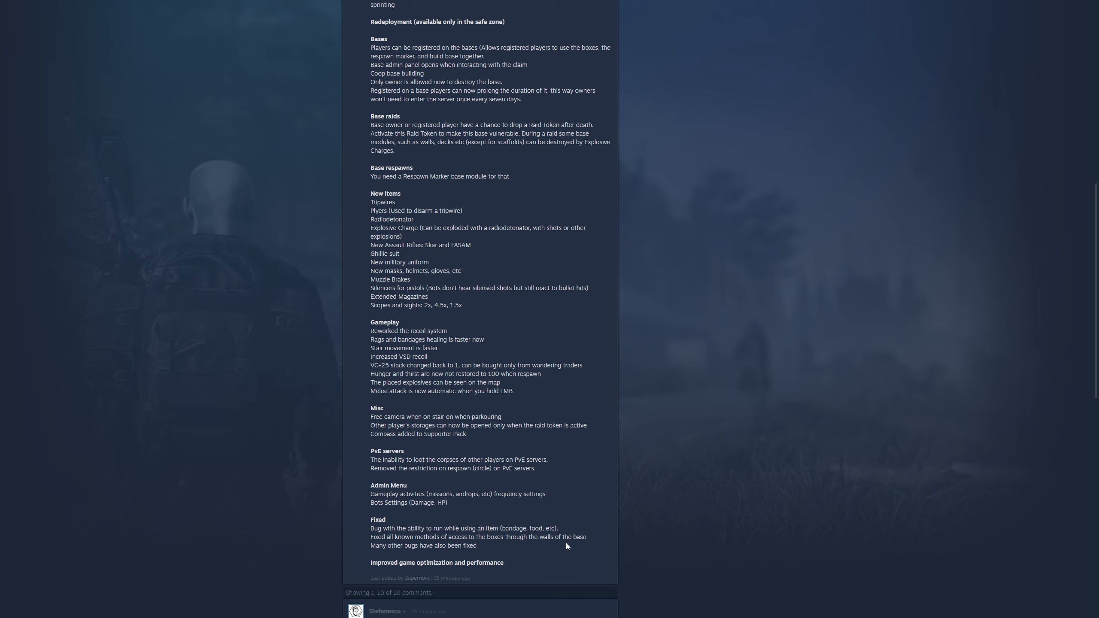
{"action": "mouse_move", "coordinate": [371, 558]}
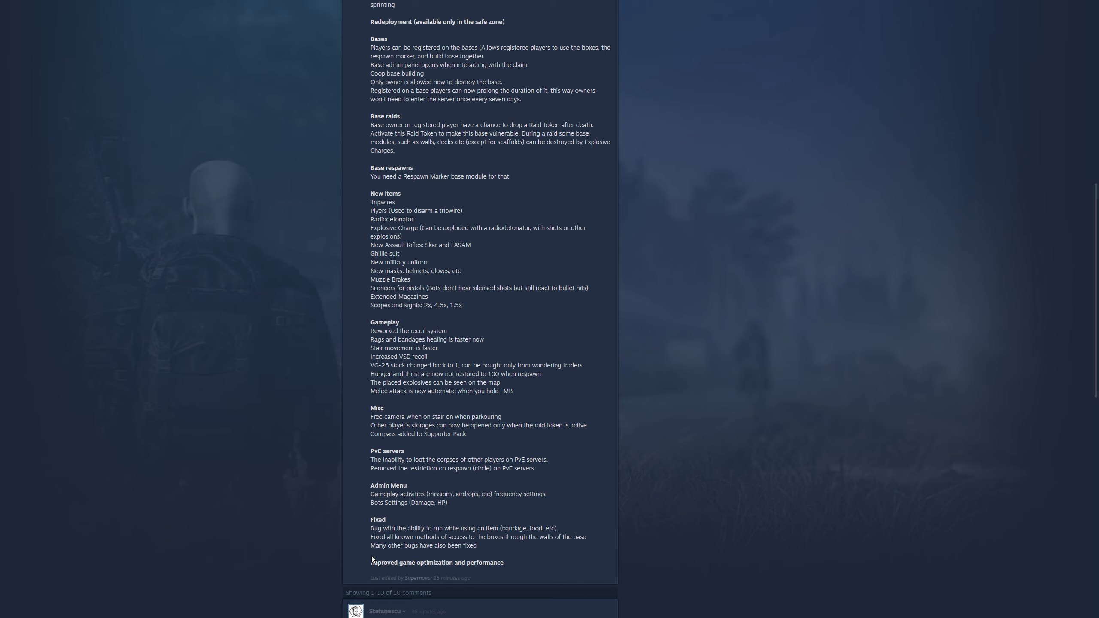
{"action": "scroll", "scroll_direction": "down", "scroll_amount": 3}
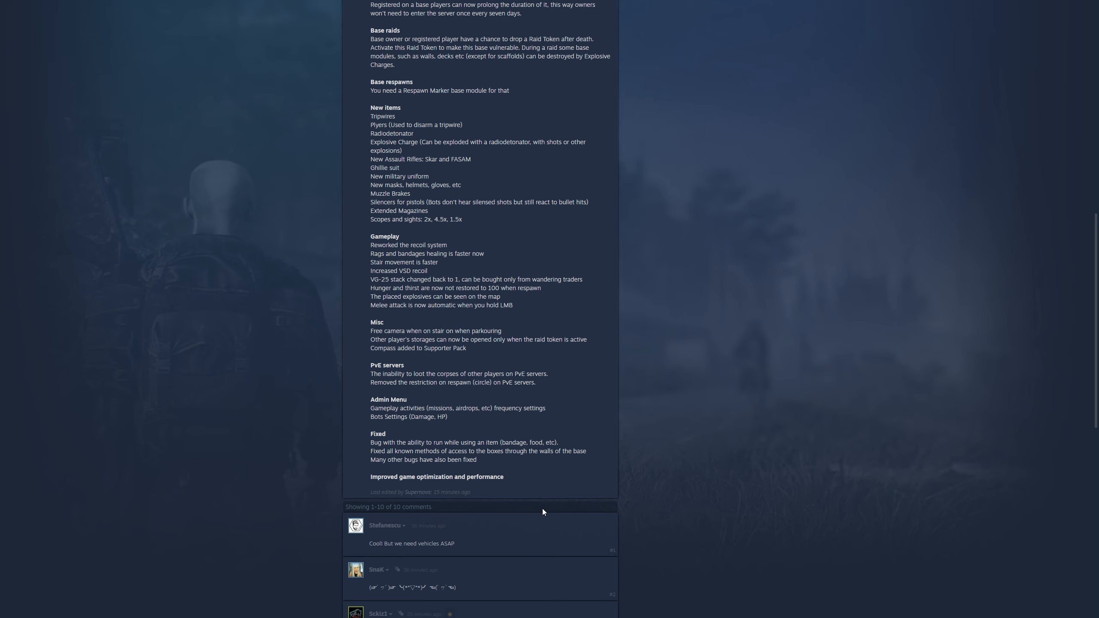